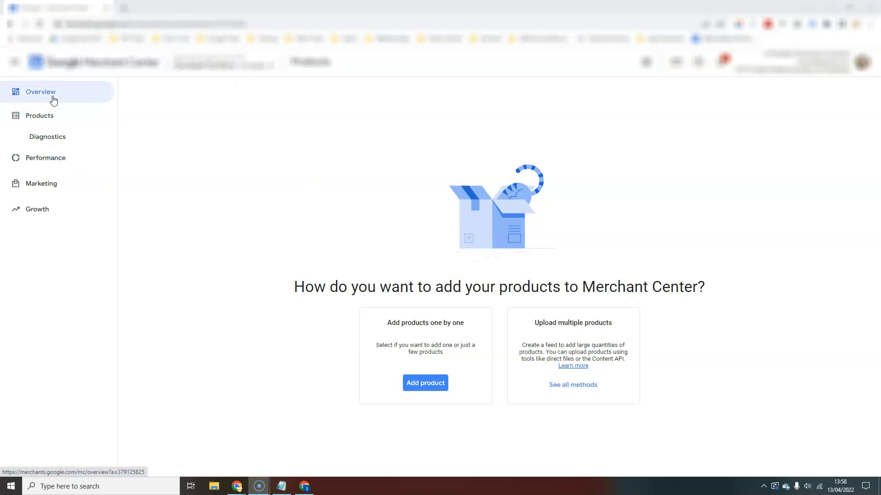
# Visit Overview, return to Products and start adding a single product manually
pyautogui.click(41, 92)
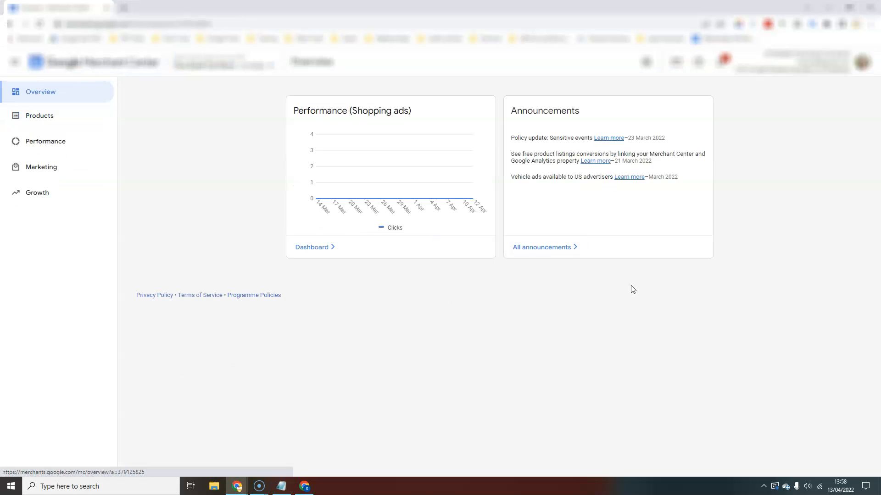
pyautogui.click(39, 115)
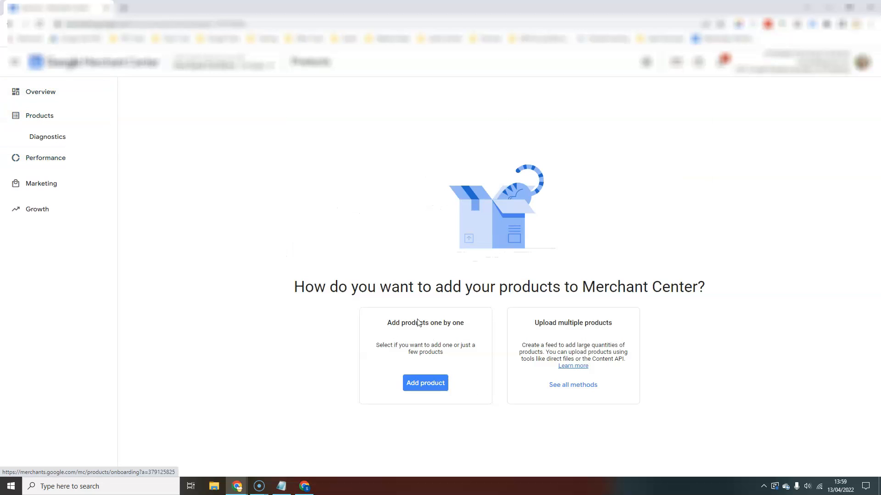
pyautogui.click(425, 382)
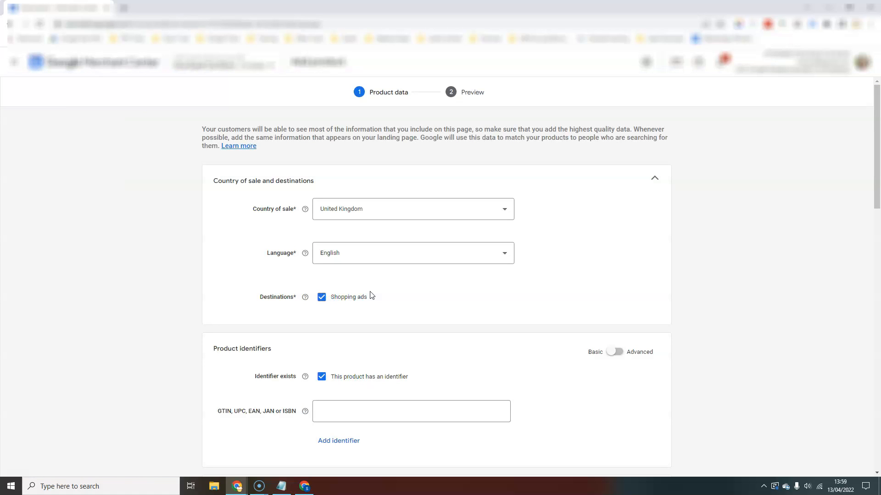
pyautogui.moveTo(457, 298)
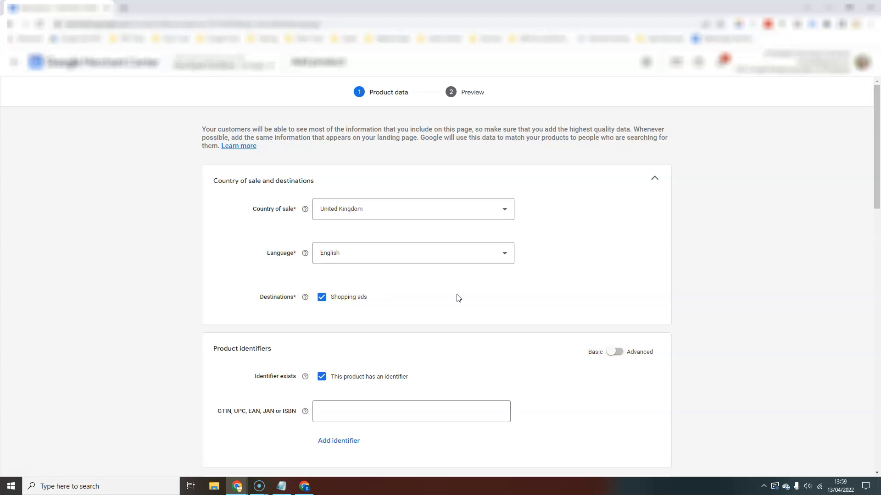
pyautogui.scroll(-3)
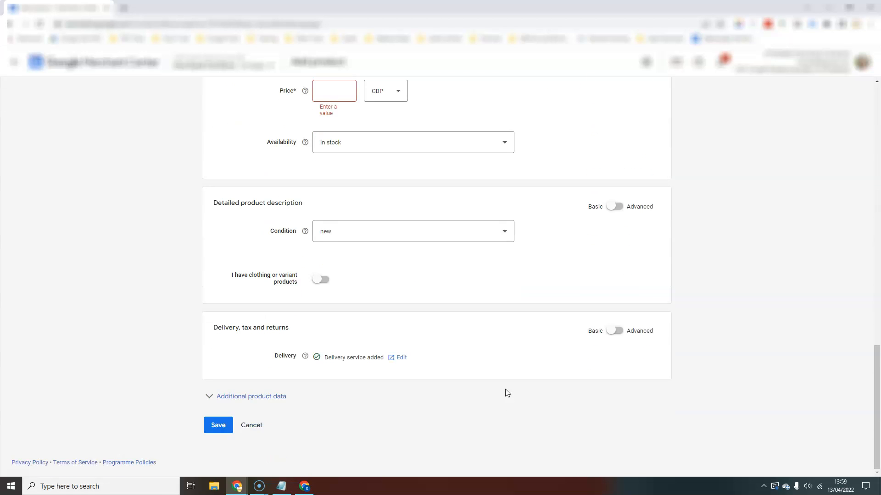
pyautogui.scroll(3)
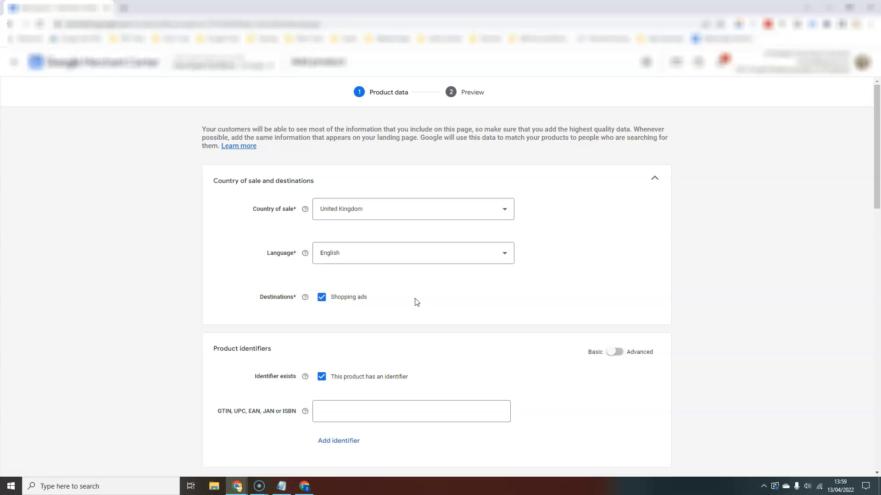
pyautogui.scroll(-3)
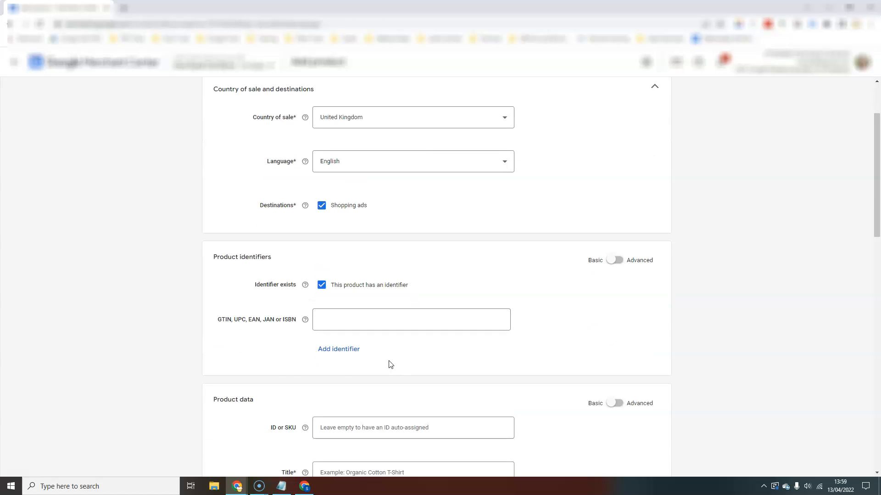
pyautogui.moveTo(617, 354)
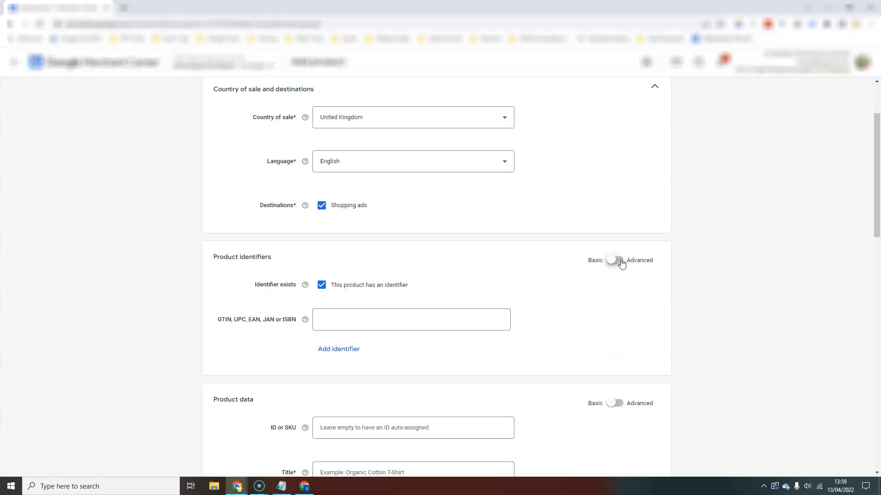
pyautogui.scroll(-3)
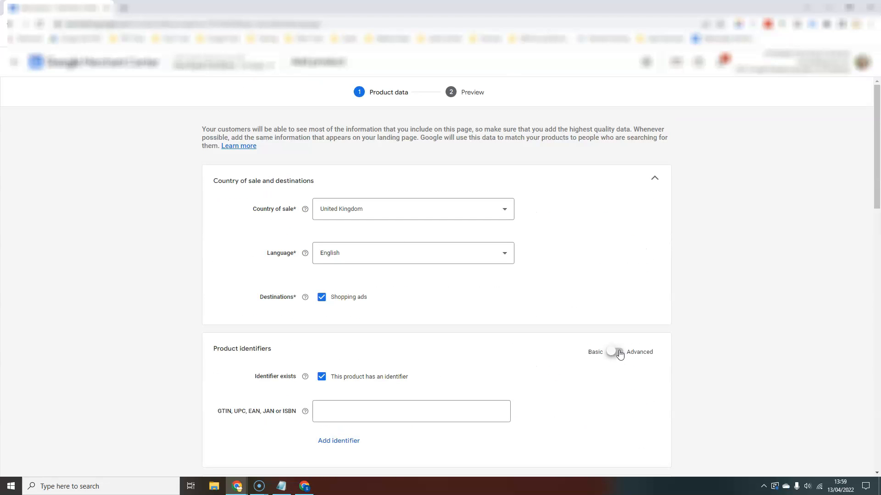
# Switch Product identifiers to Advanced and toggle the has-identifier checkbox off then on
pyautogui.click(616, 352)
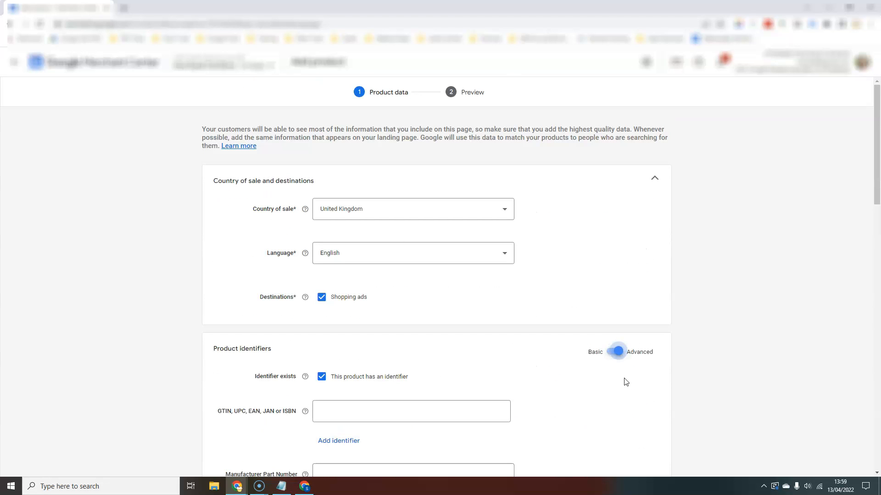
pyautogui.scroll(-3)
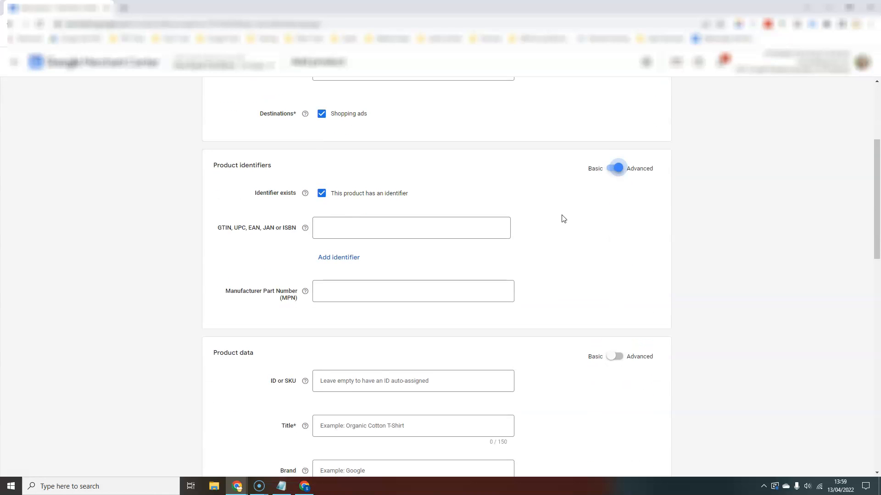
pyautogui.moveTo(364, 269)
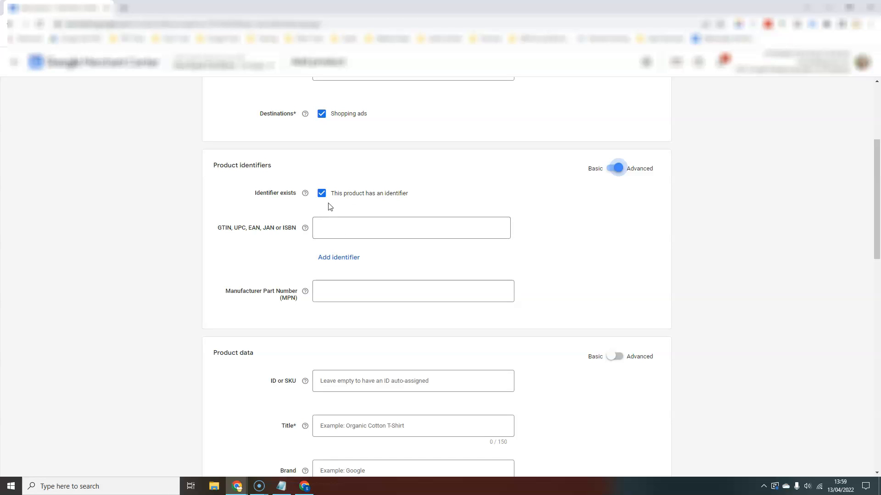
pyautogui.click(321, 194)
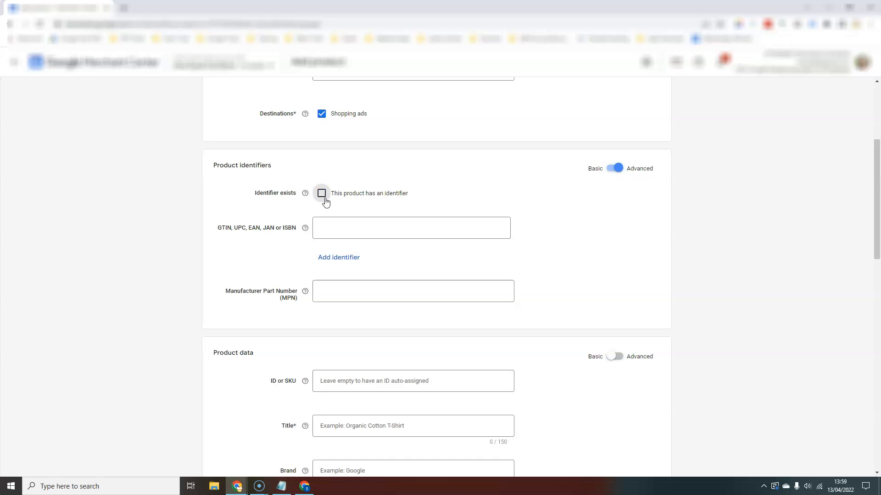
pyautogui.click(321, 192)
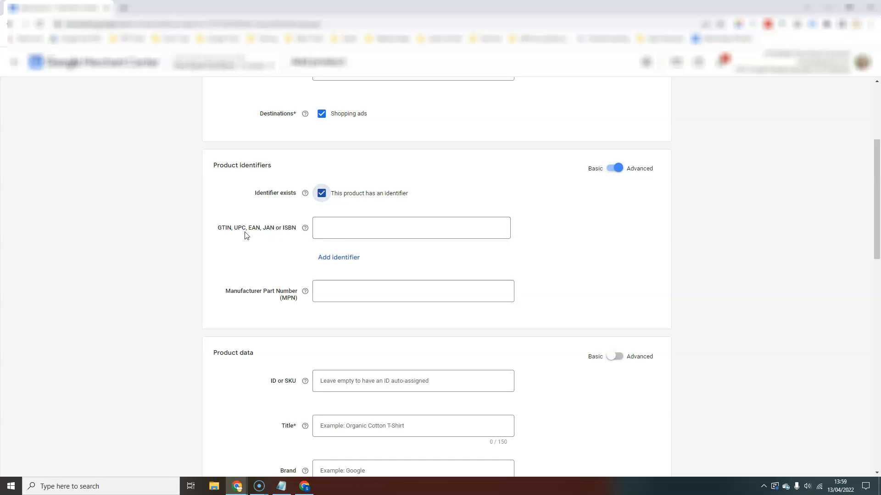
pyautogui.moveTo(262, 274)
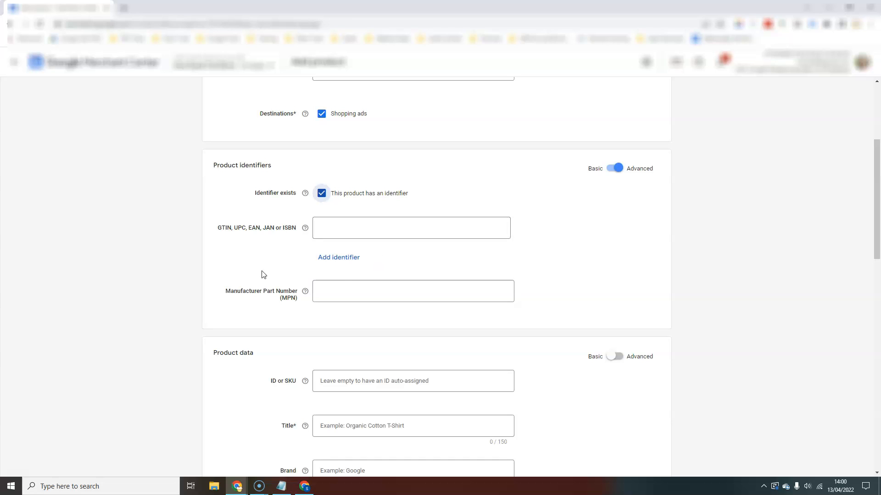
pyautogui.moveTo(269, 226)
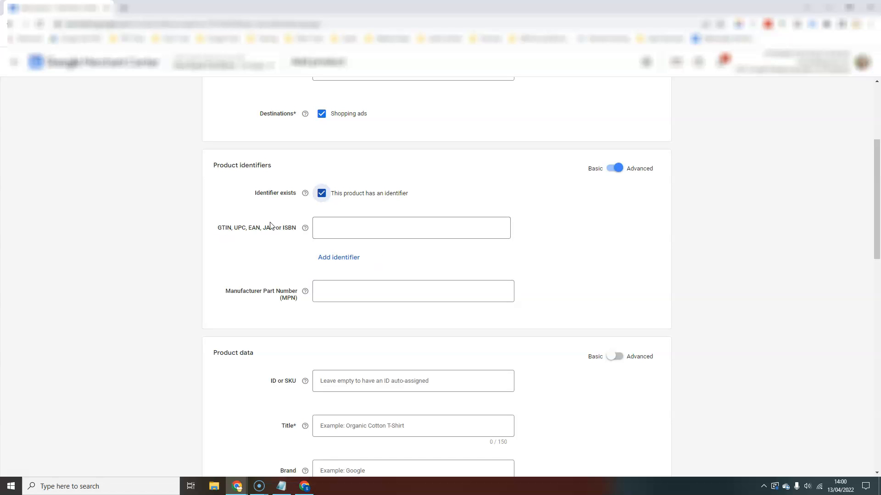
# Add a second GTIN entry, remove it again, leaving one empty GTIN field
pyautogui.click(339, 257)
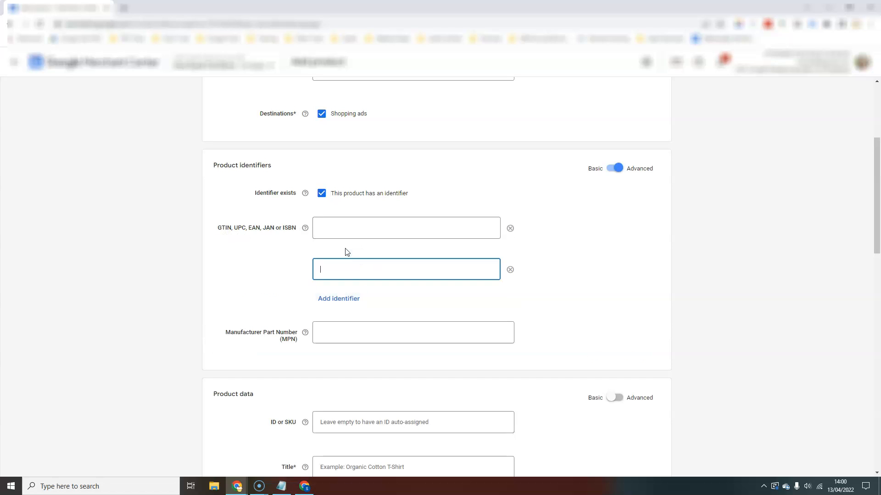
pyautogui.moveTo(520, 275)
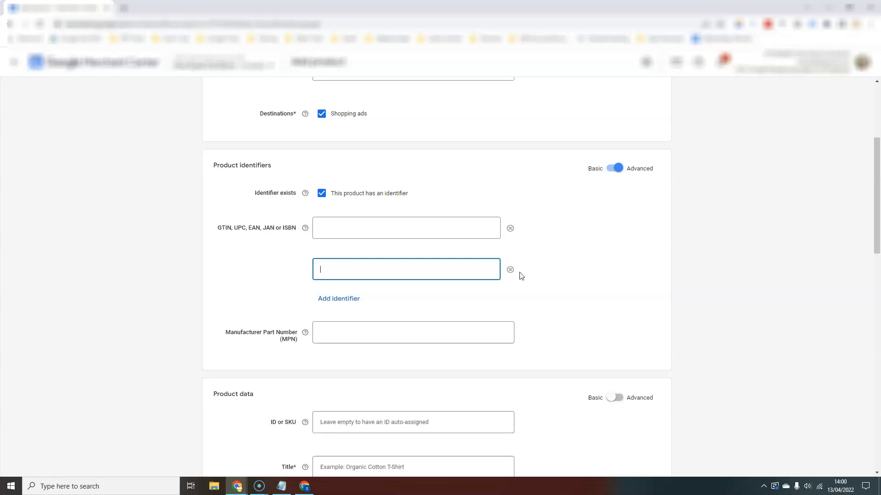
pyautogui.click(510, 269)
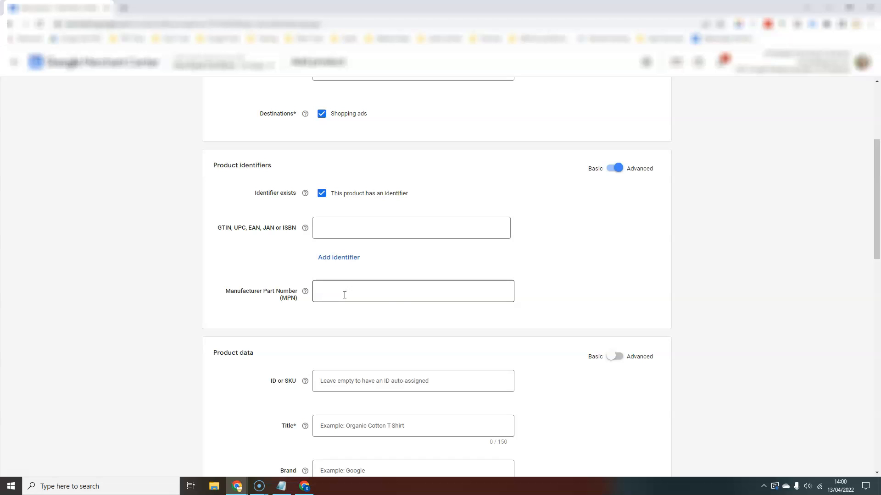
pyautogui.moveTo(506, 304)
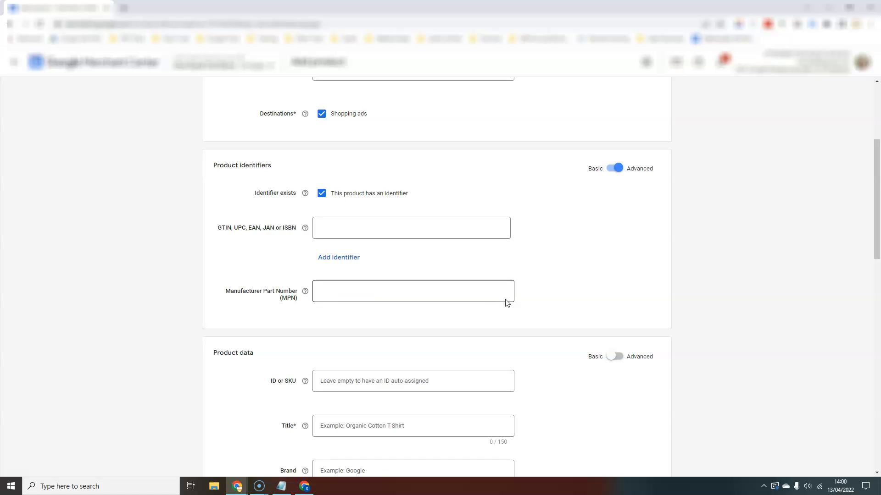
pyautogui.scroll(-3)
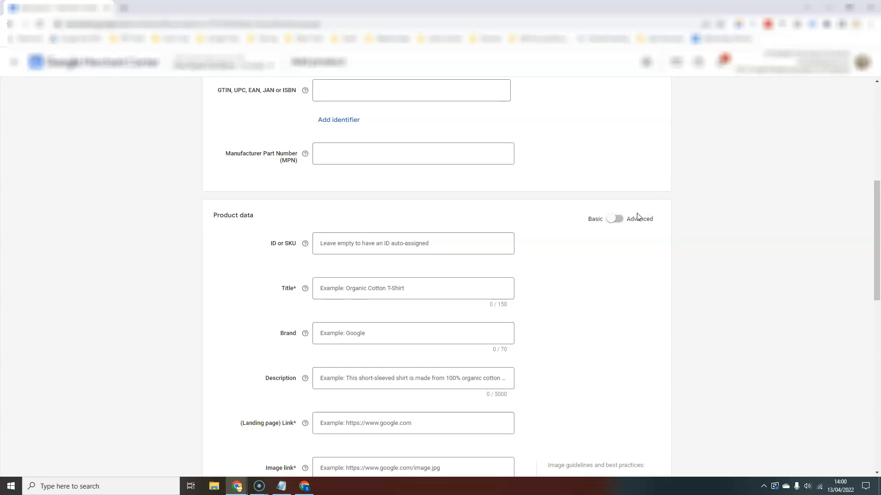
# Switch the product data section to Advanced and review its fields
pyautogui.click(615, 219)
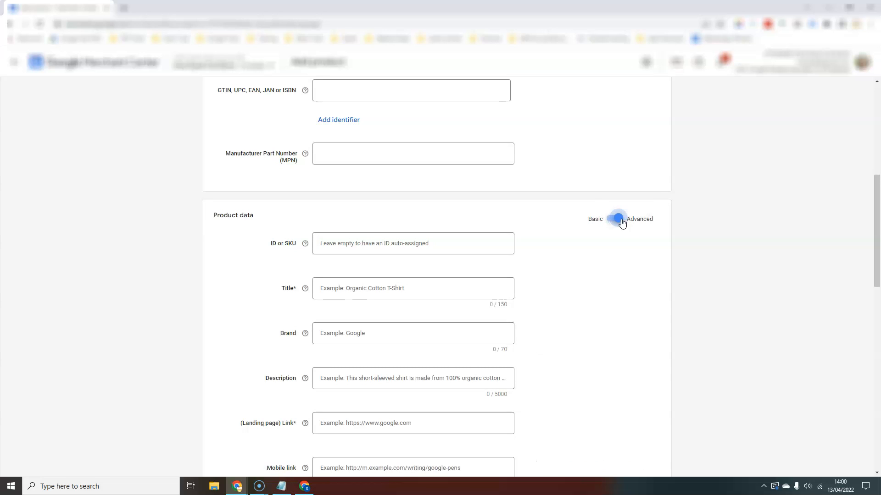
pyautogui.scroll(-3)
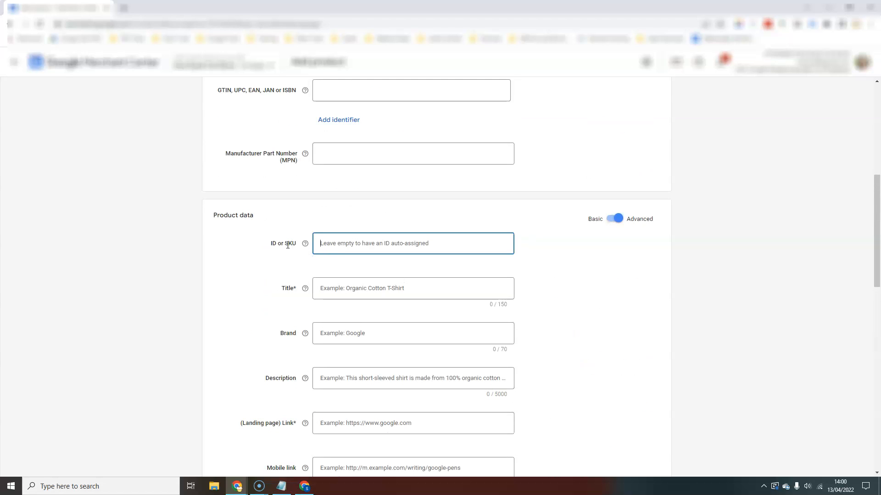
pyautogui.moveTo(297, 261)
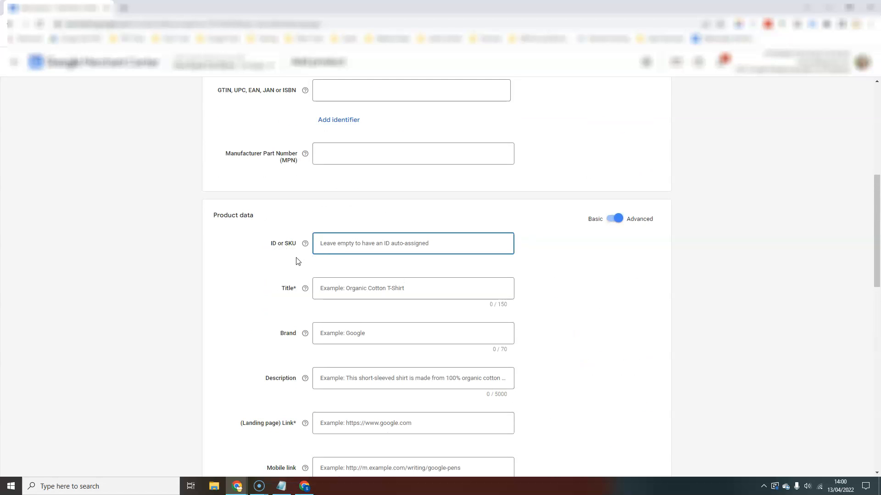
pyautogui.scroll(3)
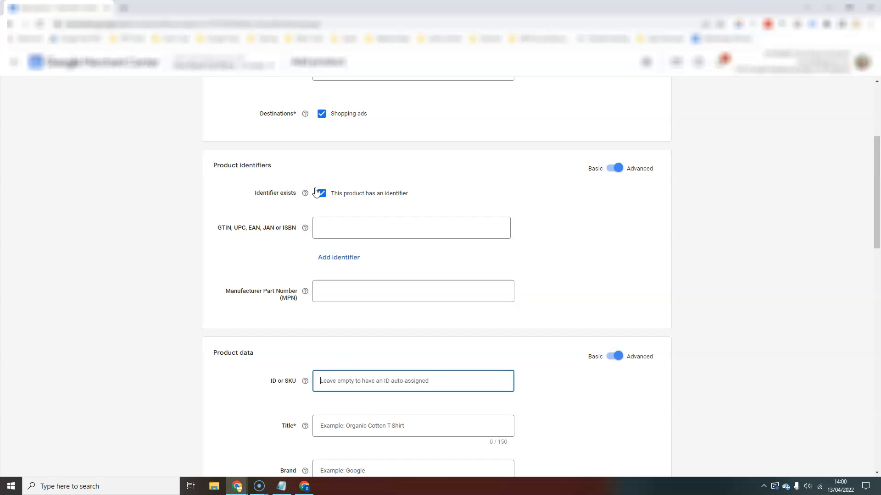
# Untick the identifier checkbox, focus the GTIN field, then mark the product as having an identifier
pyautogui.click(321, 192)
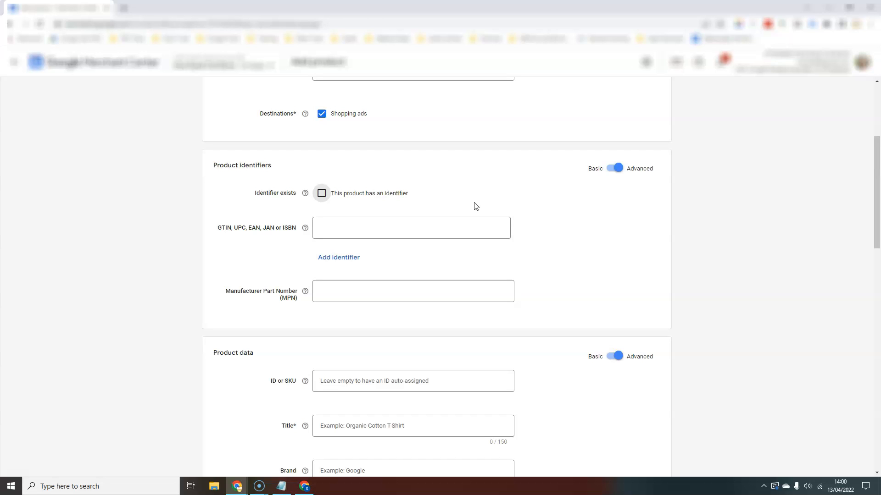
pyautogui.click(411, 227)
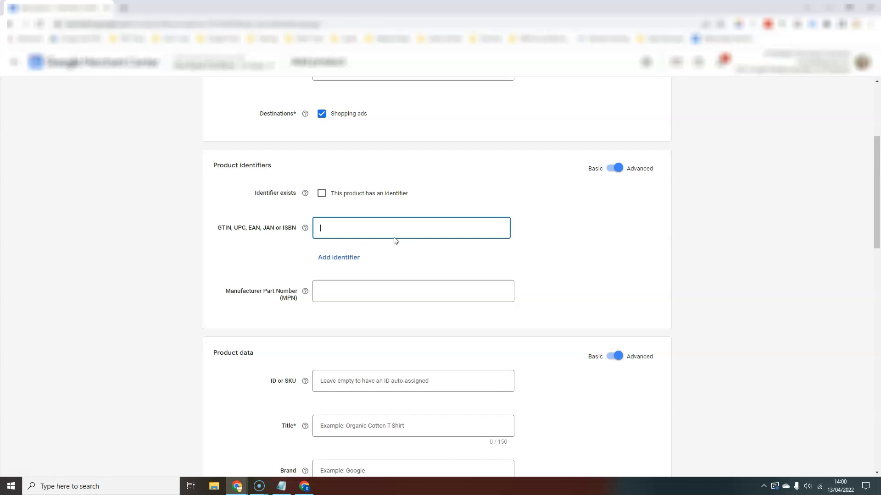
pyautogui.moveTo(399, 241)
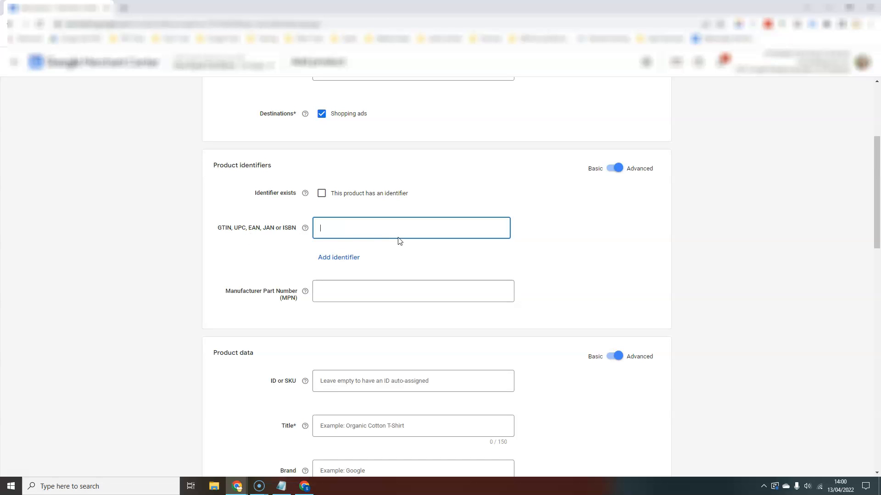
pyautogui.moveTo(364, 347)
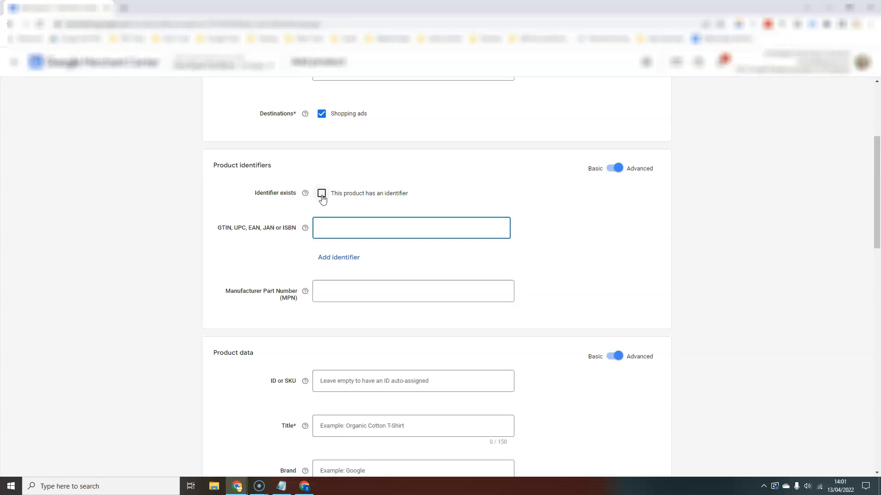
pyautogui.click(321, 194)
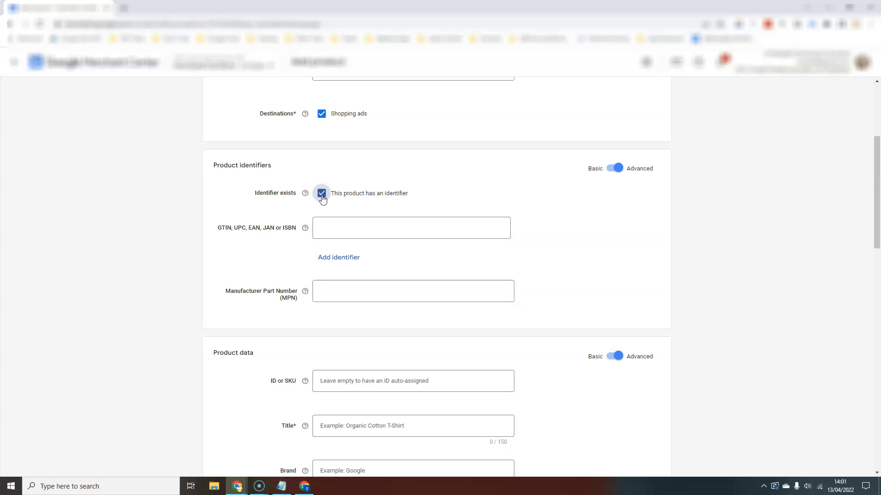
pyautogui.moveTo(392, 195)
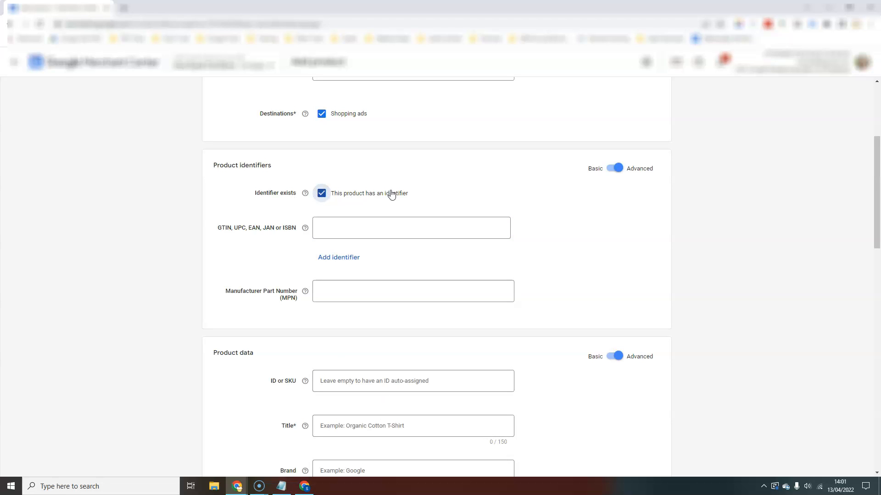
pyautogui.scroll(-3)
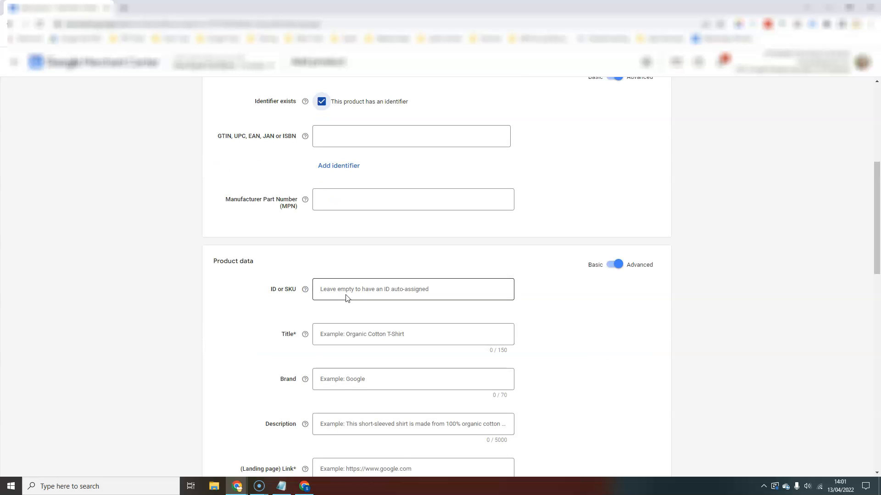
pyautogui.click(413, 289)
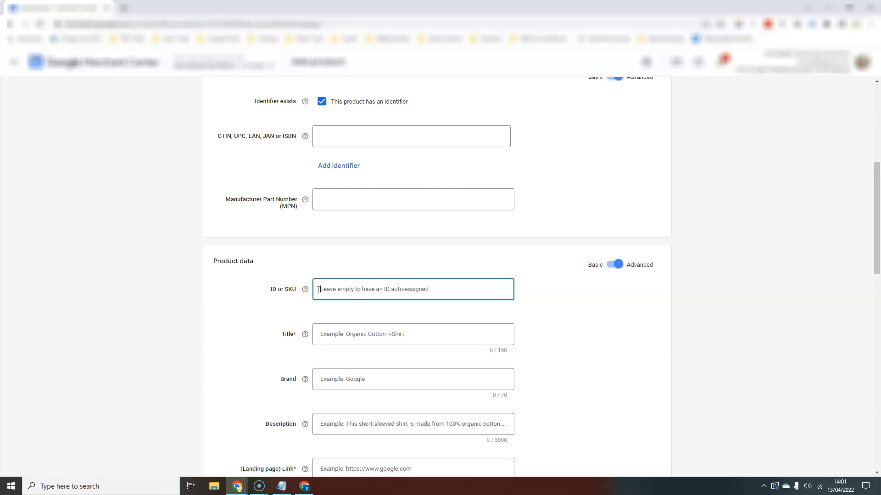
pyautogui.moveTo(466, 298)
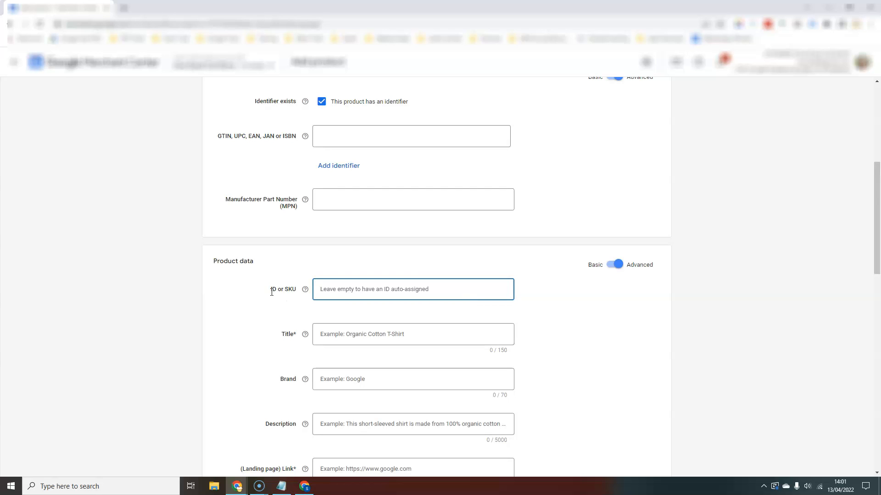
pyautogui.moveTo(334, 299)
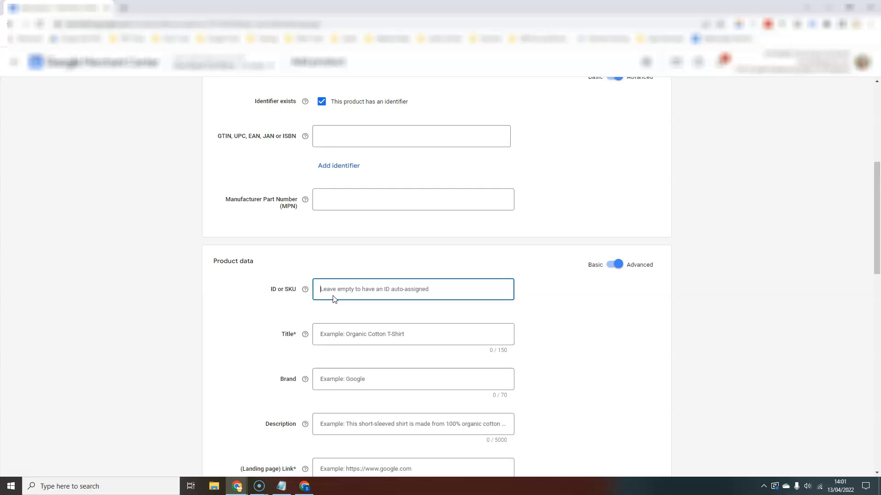
pyautogui.moveTo(344, 323)
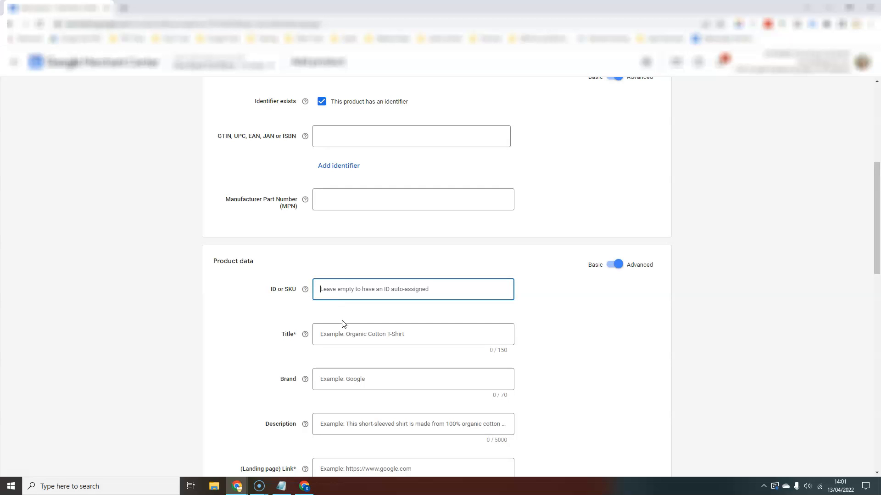
pyautogui.scroll(-3)
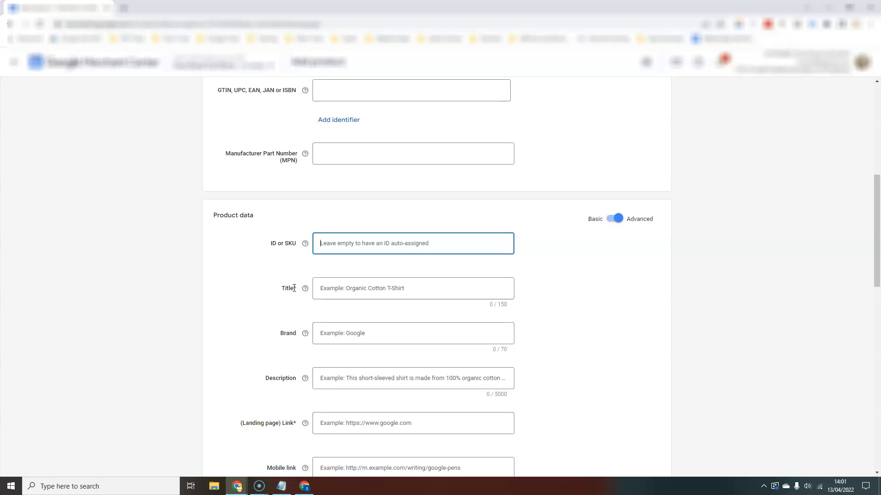
pyautogui.click(412, 288)
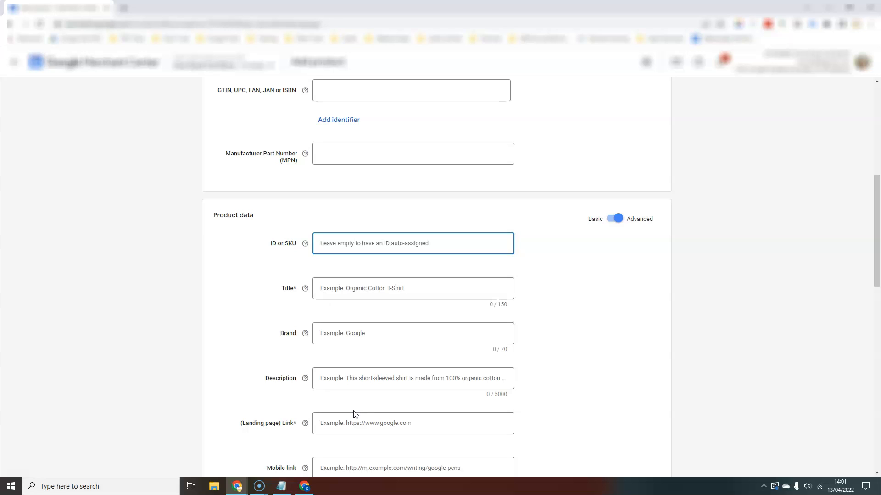
pyautogui.scroll(-3)
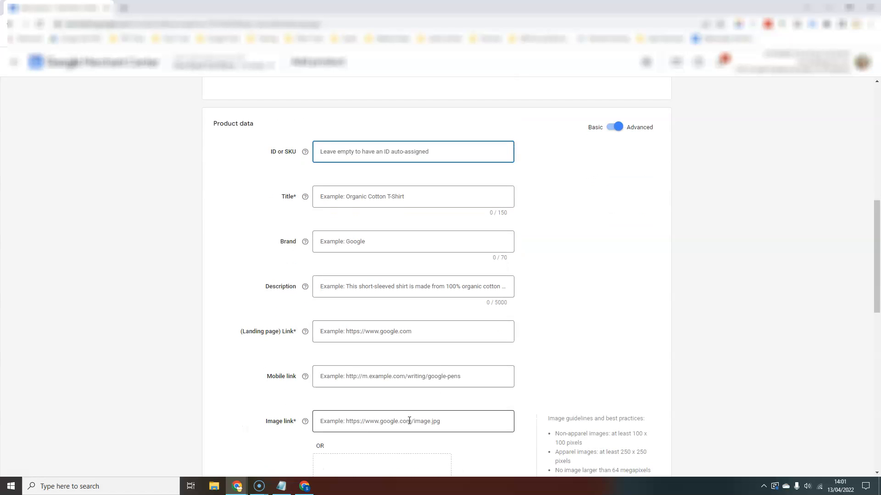
pyautogui.moveTo(542, 346)
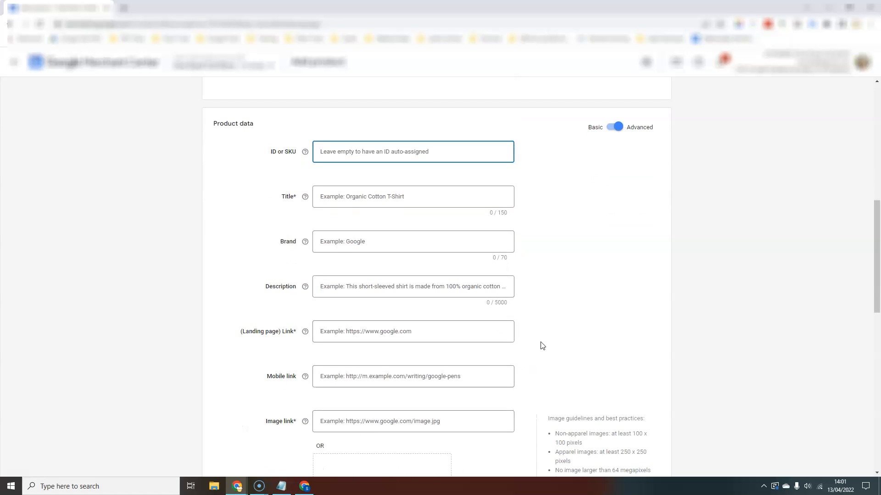
pyautogui.click(412, 197)
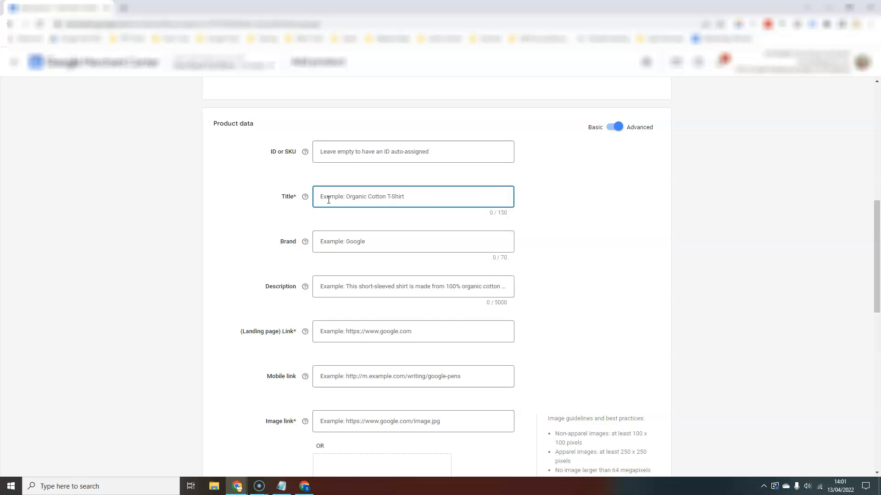
pyautogui.moveTo(467, 204)
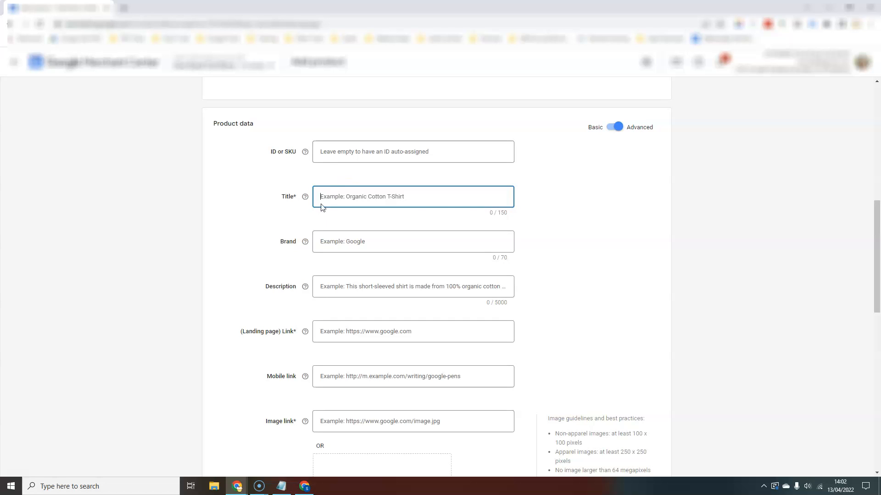
pyautogui.scroll(-3)
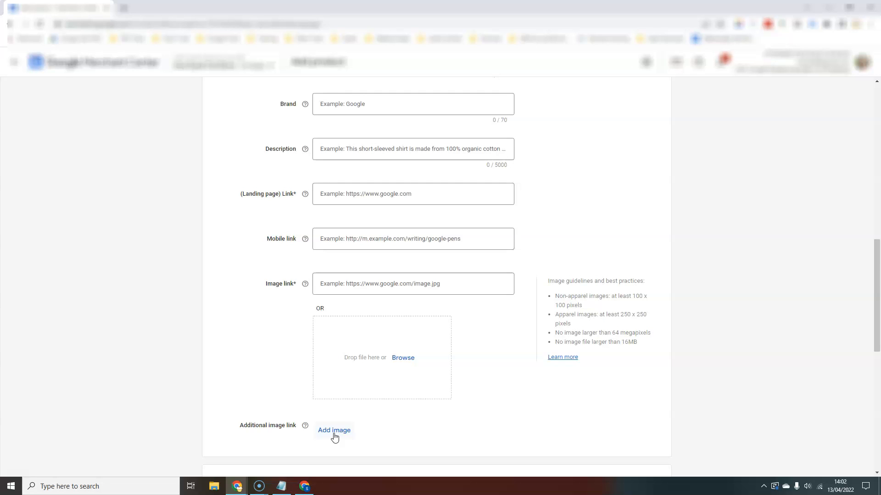
pyautogui.click(412, 284)
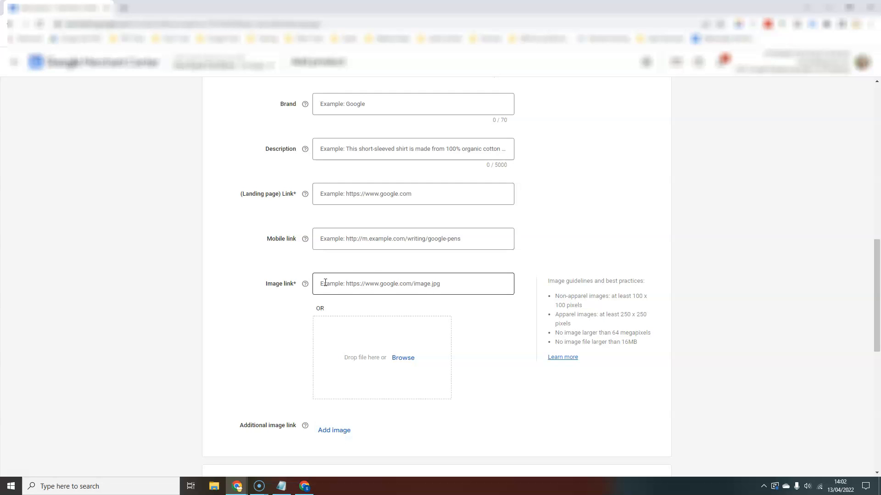
pyautogui.click(413, 283)
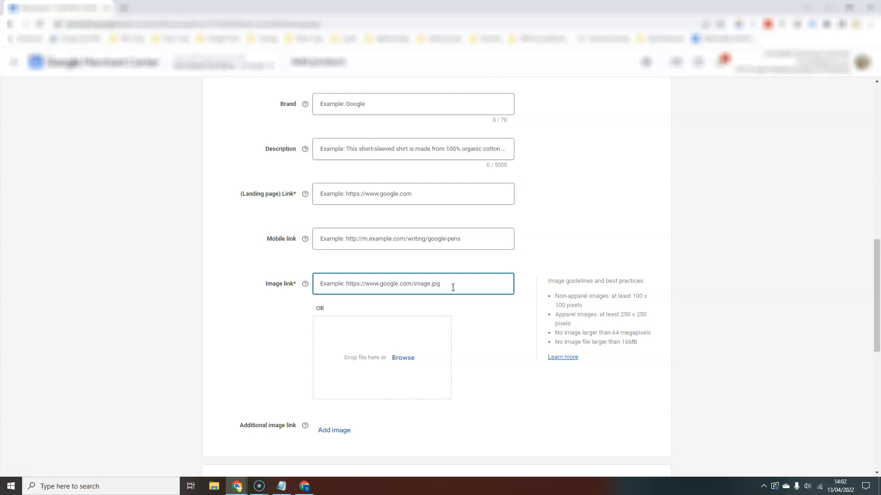
pyautogui.moveTo(422, 387)
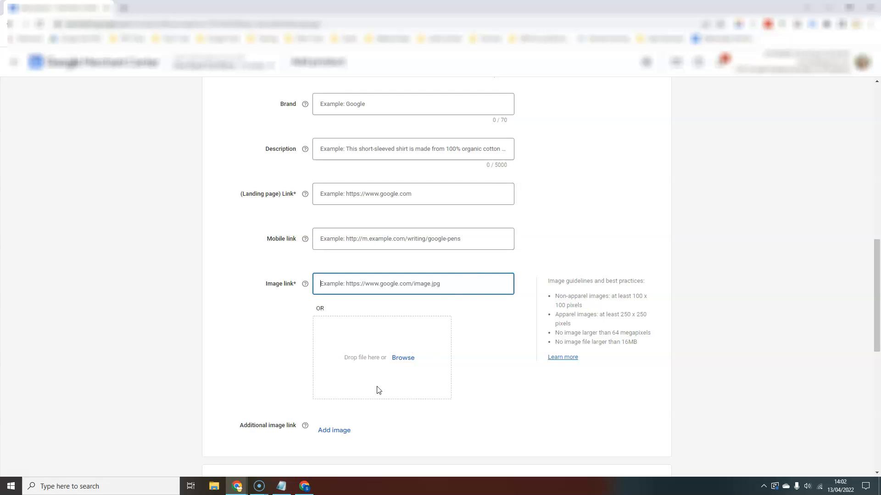
pyautogui.moveTo(303, 313)
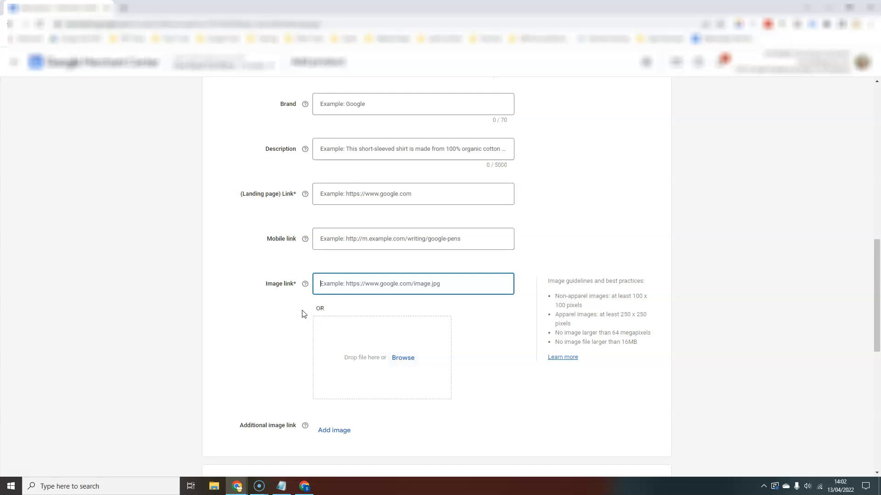
pyautogui.moveTo(402, 358)
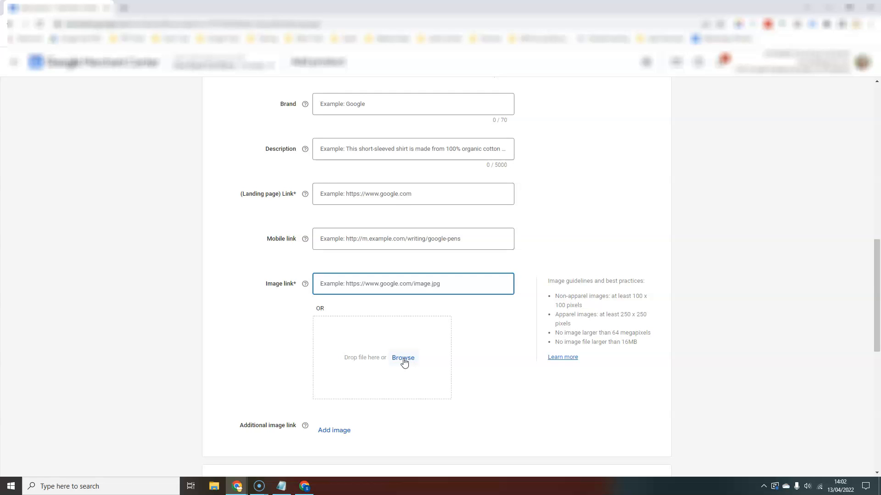
pyautogui.moveTo(337, 440)
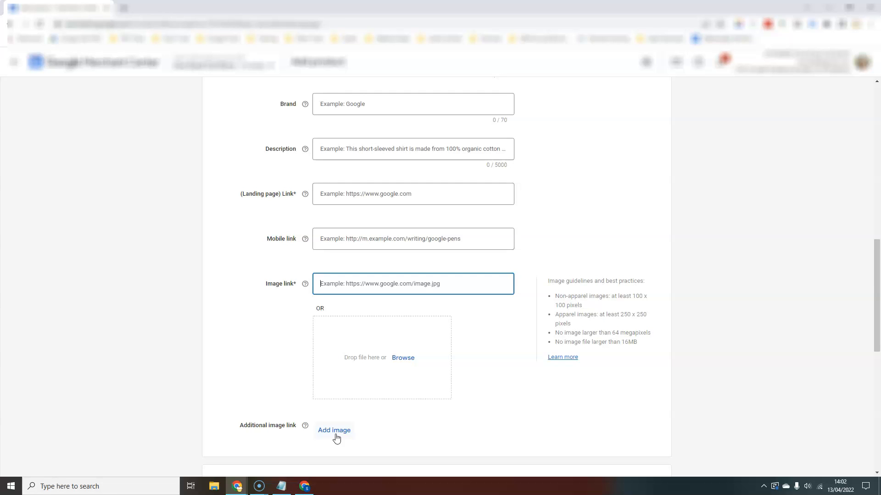
pyautogui.moveTo(339, 370)
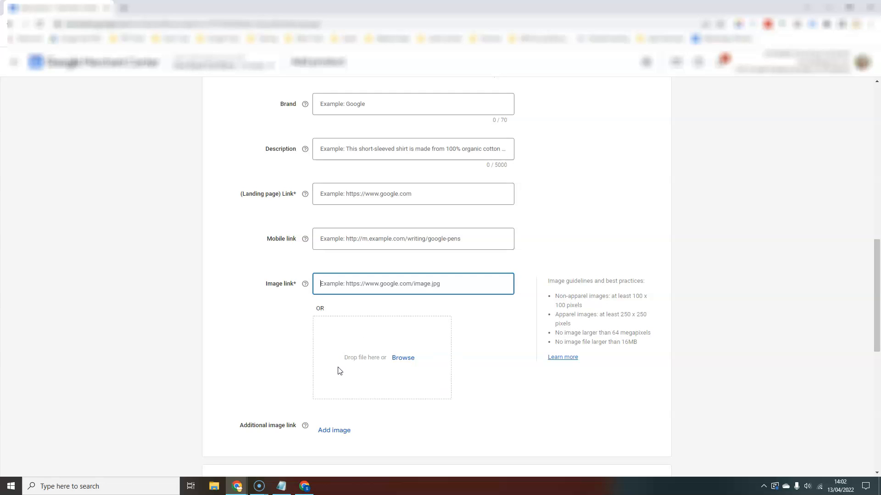
pyautogui.moveTo(423, 354)
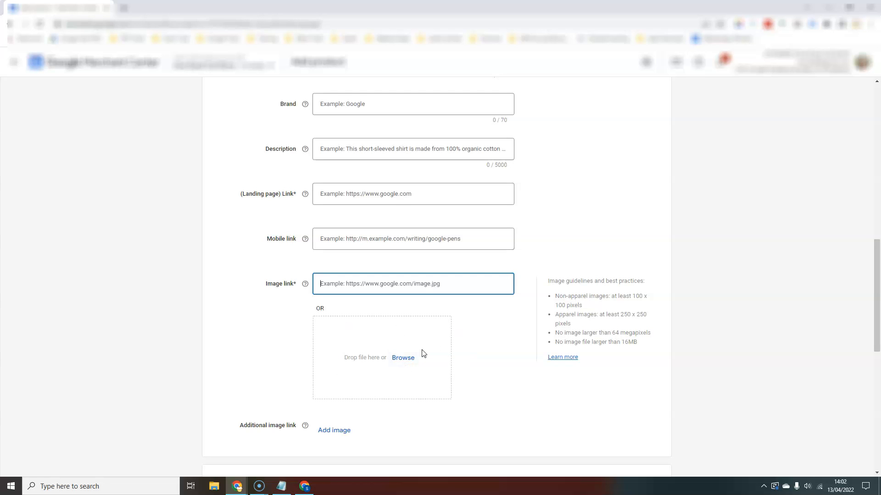
pyautogui.moveTo(359, 437)
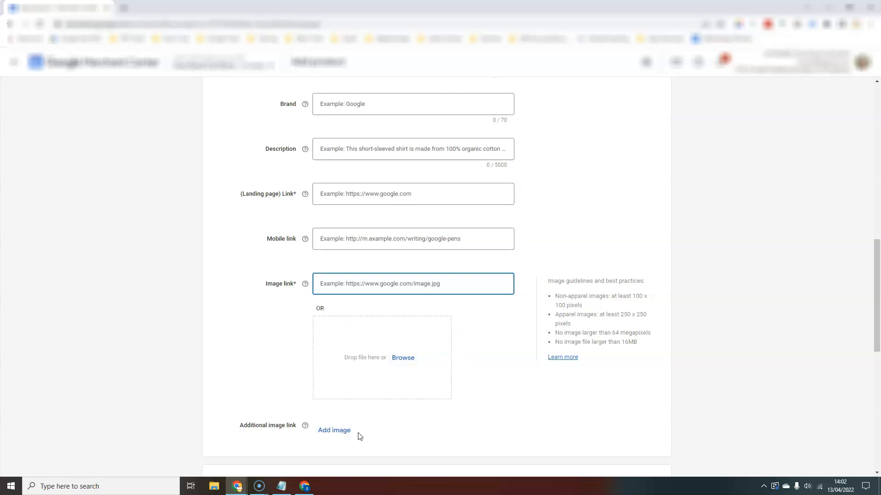
pyautogui.moveTo(334, 430)
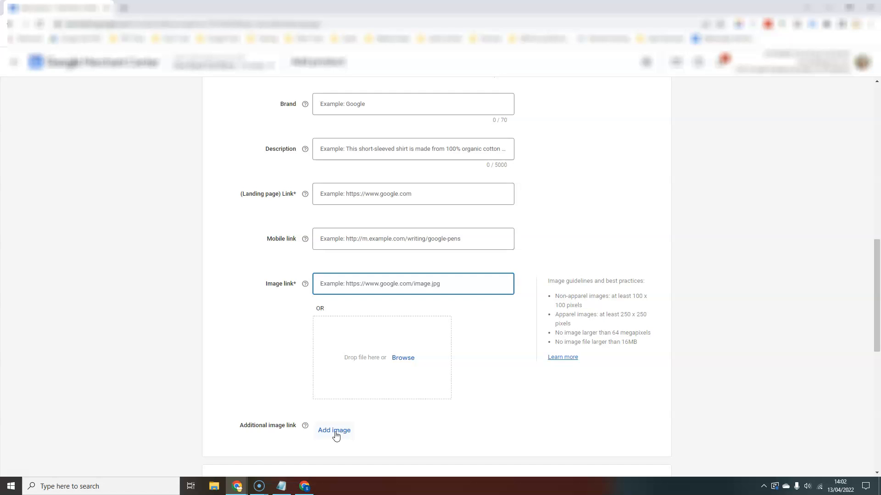
# Switch Price and availability to its Advanced fields
pyautogui.scroll(-3)
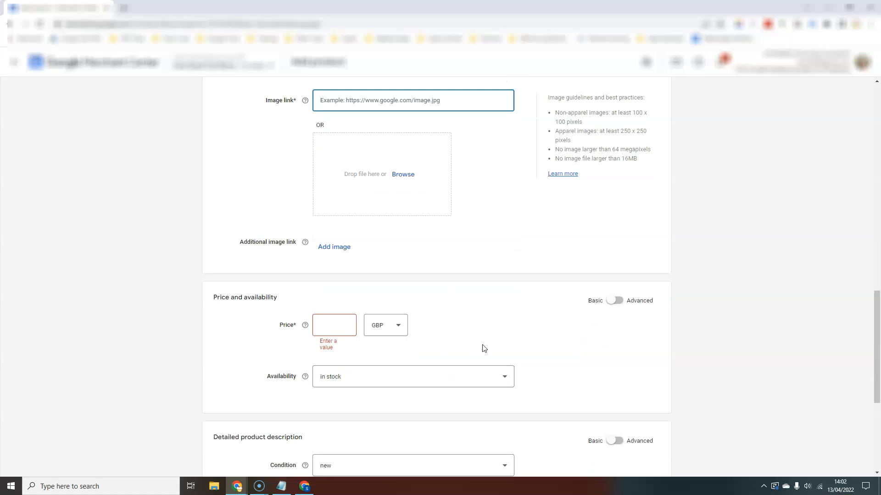
pyautogui.scroll(-3)
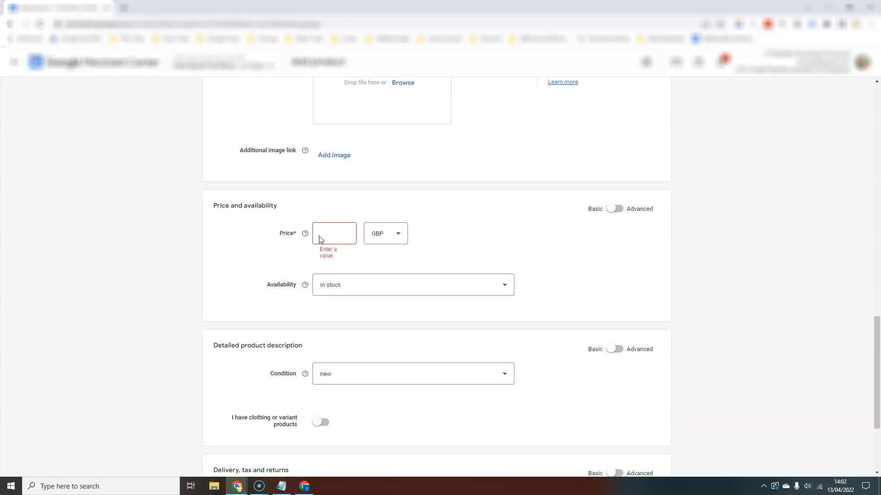
pyautogui.moveTo(314, 298)
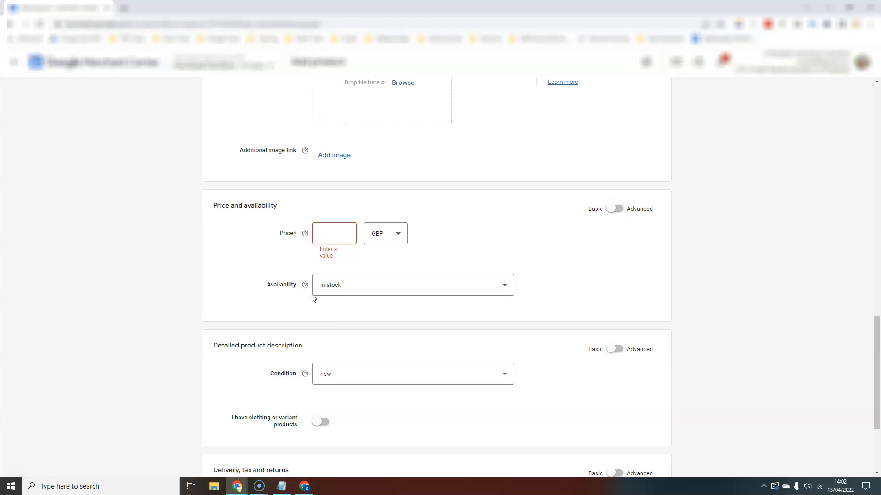
pyautogui.click(614, 208)
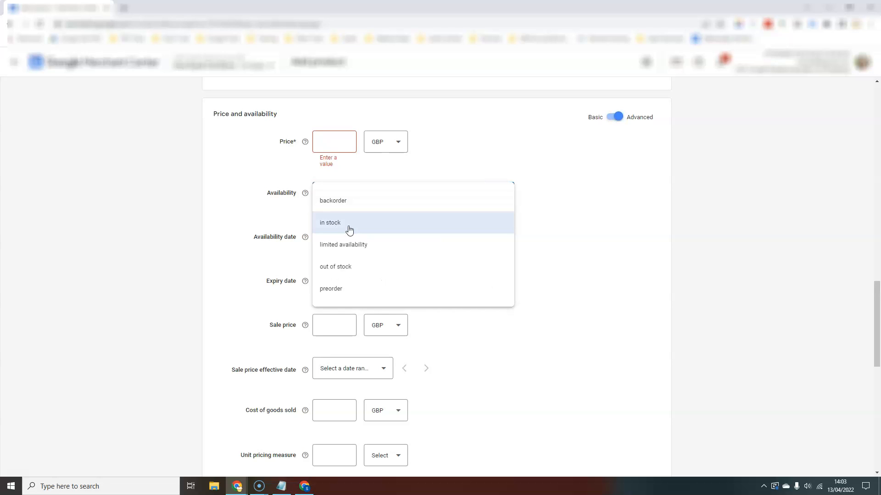
pyautogui.moveTo(342, 203)
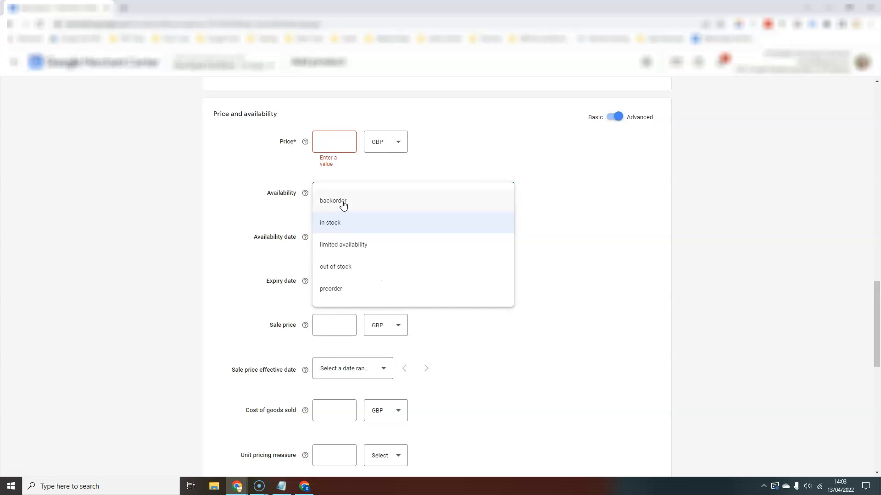
pyautogui.moveTo(551, 234)
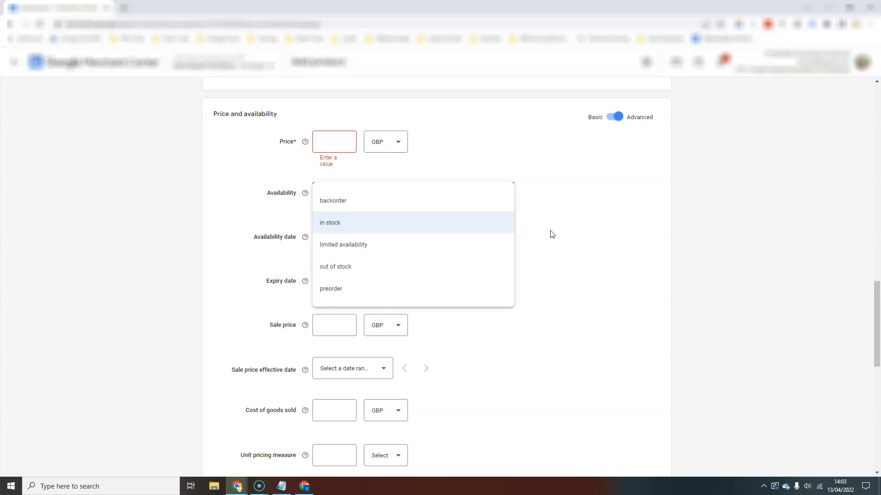
# Set the product availability to preorder
pyautogui.click(330, 222)
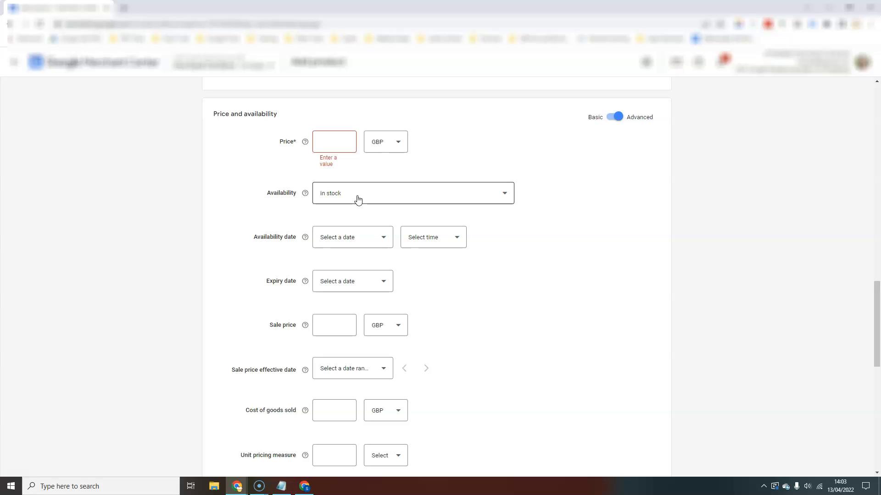
pyautogui.click(412, 192)
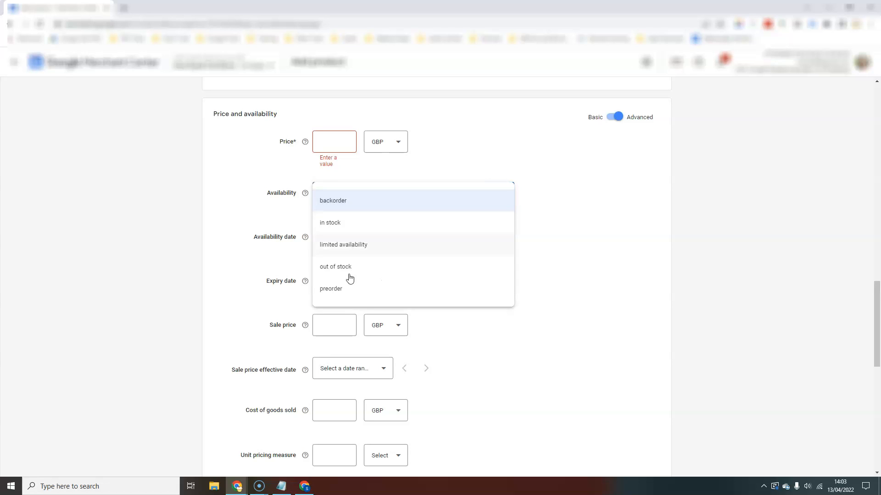
pyautogui.click(331, 289)
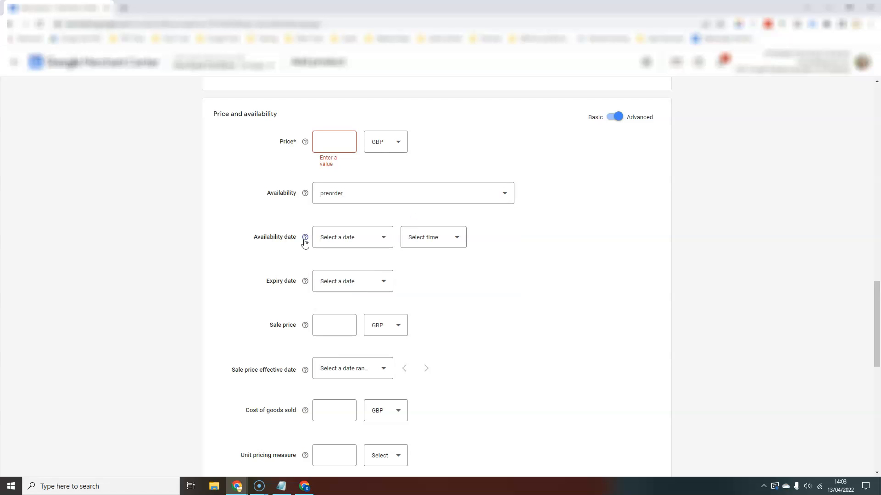
pyautogui.moveTo(380, 249)
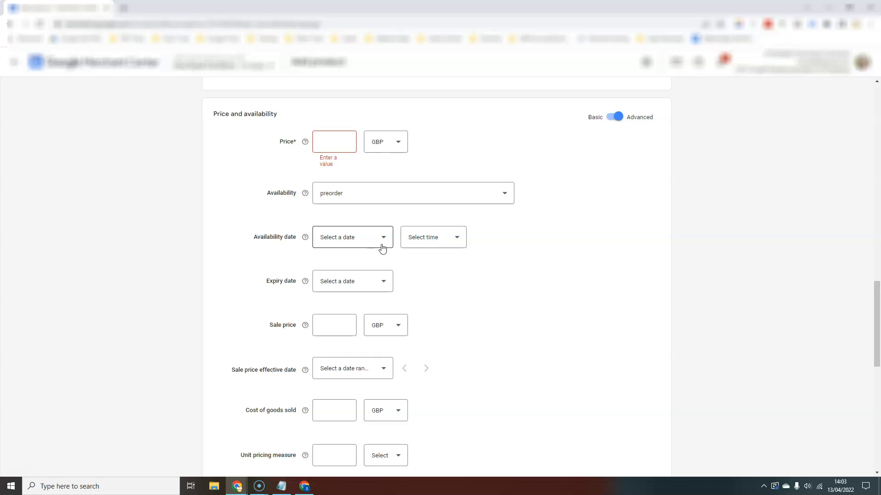
pyautogui.moveTo(257, 395)
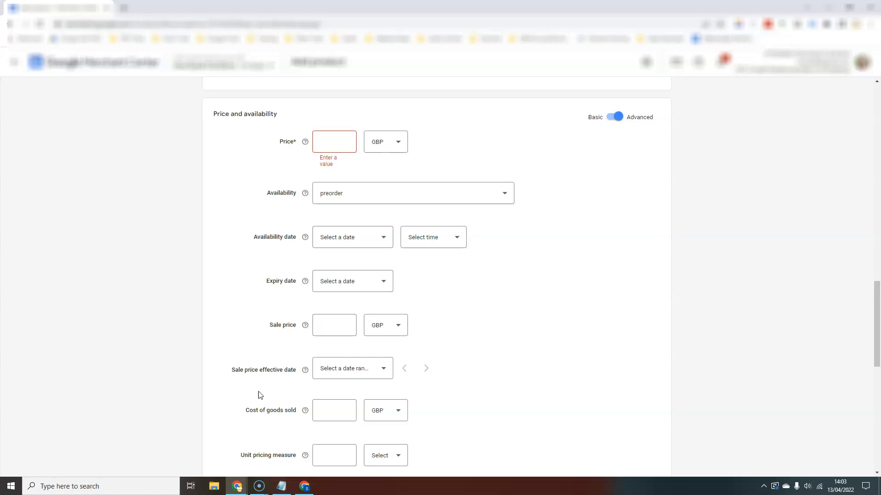
pyautogui.moveTo(402, 351)
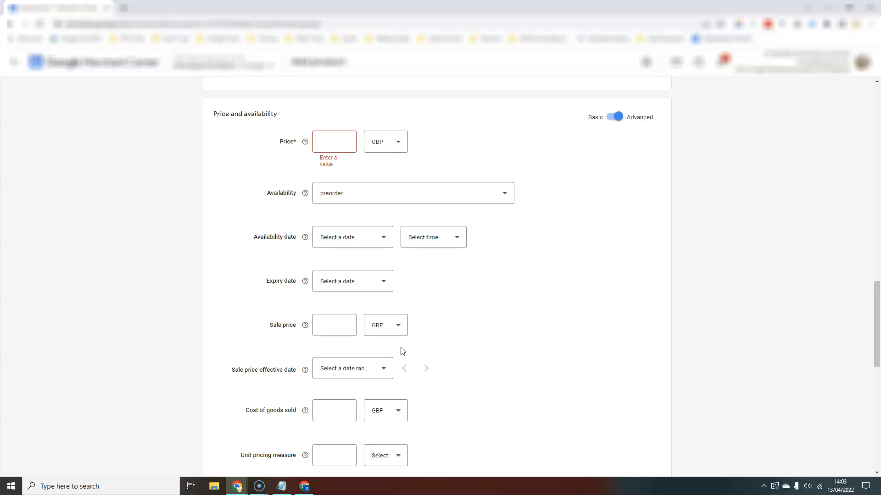
pyautogui.moveTo(489, 285)
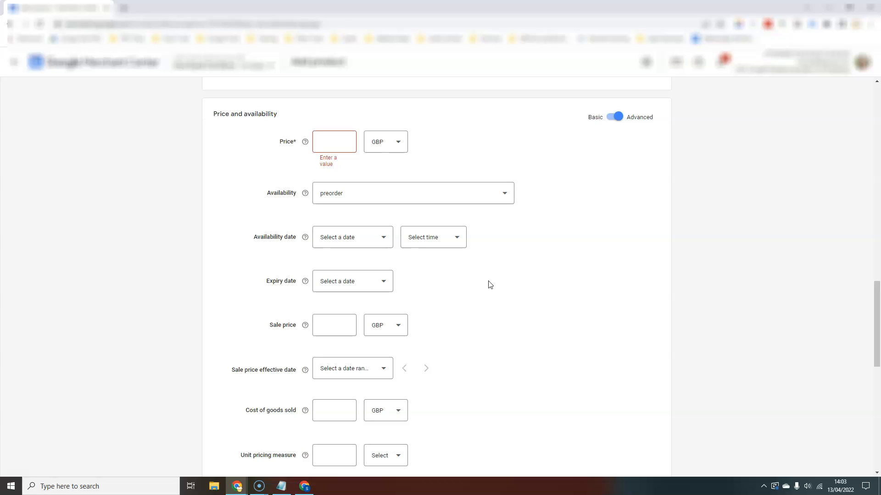
pyautogui.moveTo(614, 116)
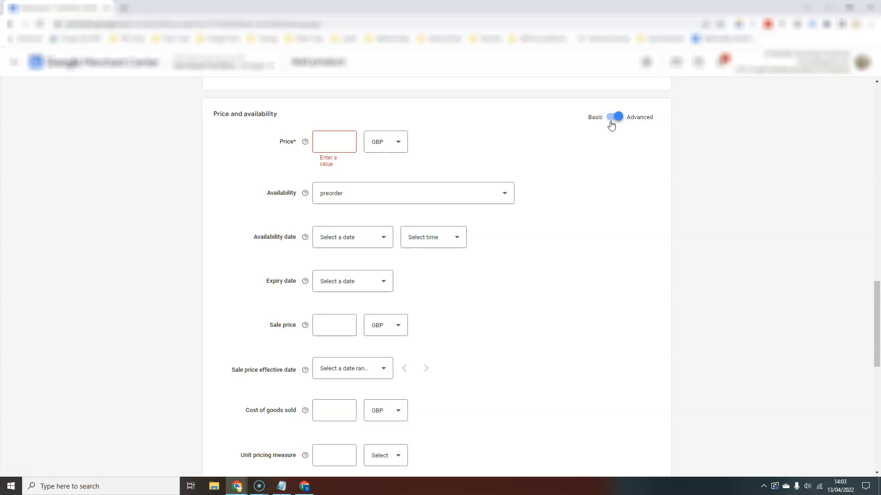
# Re-toggle Basic/Advanced, enter a price of 100 GBP and move to the sale price field
pyautogui.click(615, 117)
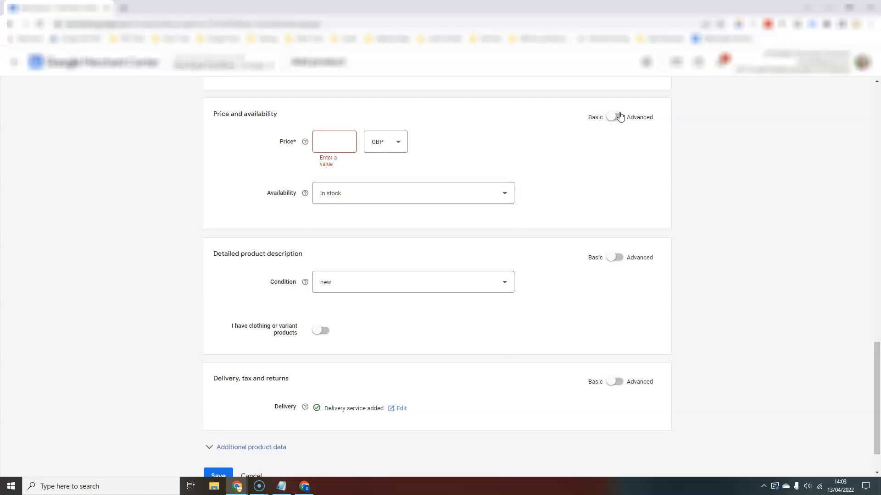
pyautogui.click(617, 117)
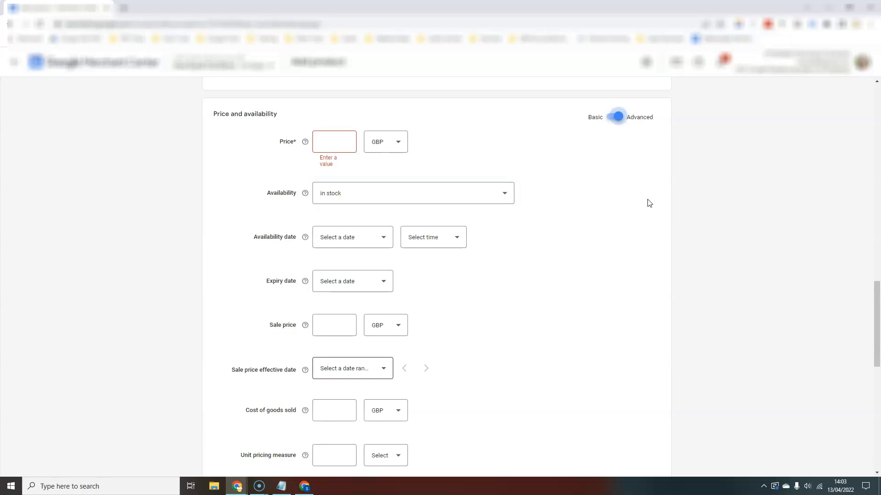
pyautogui.click(334, 141)
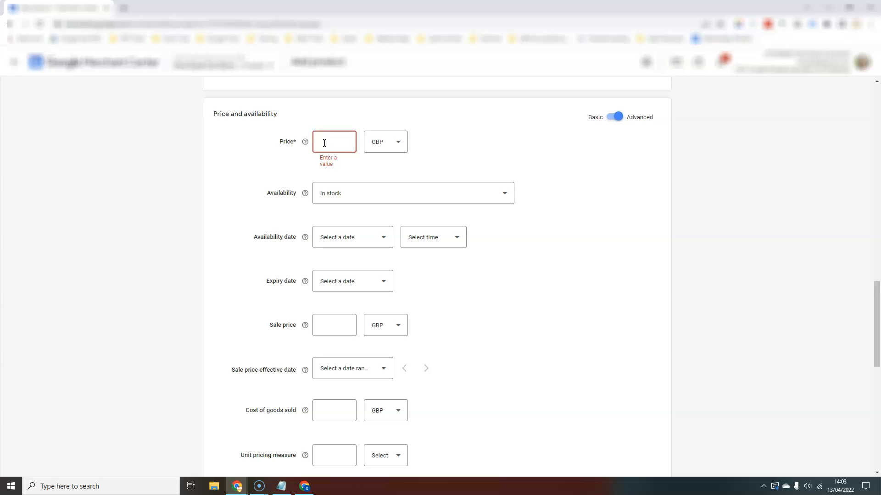
pyautogui.write('100')
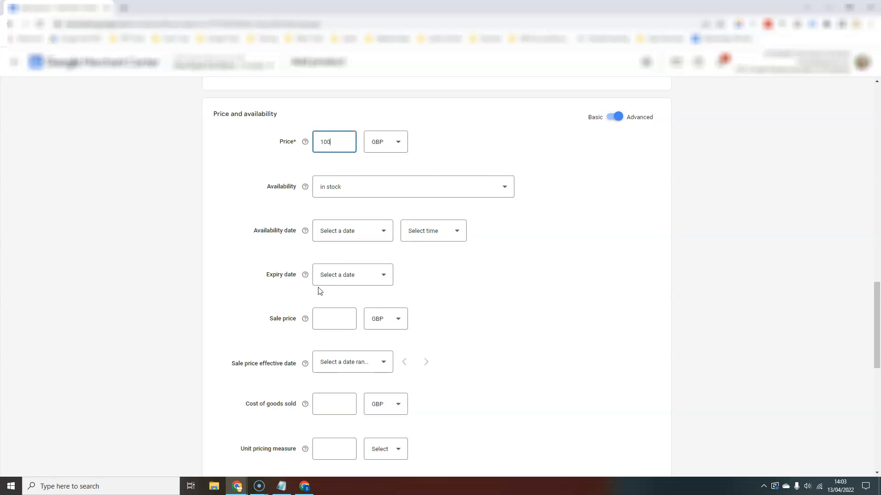
pyautogui.click(349, 361)
pyautogui.write('80')
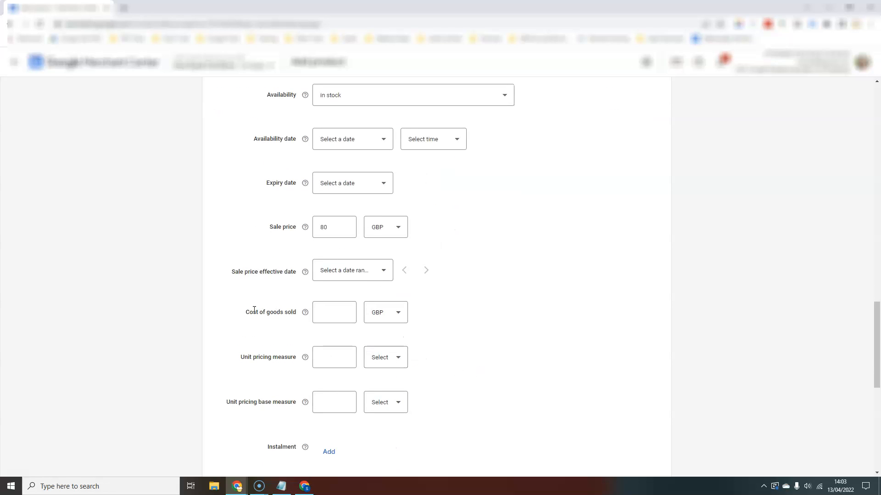
pyautogui.moveTo(333, 428)
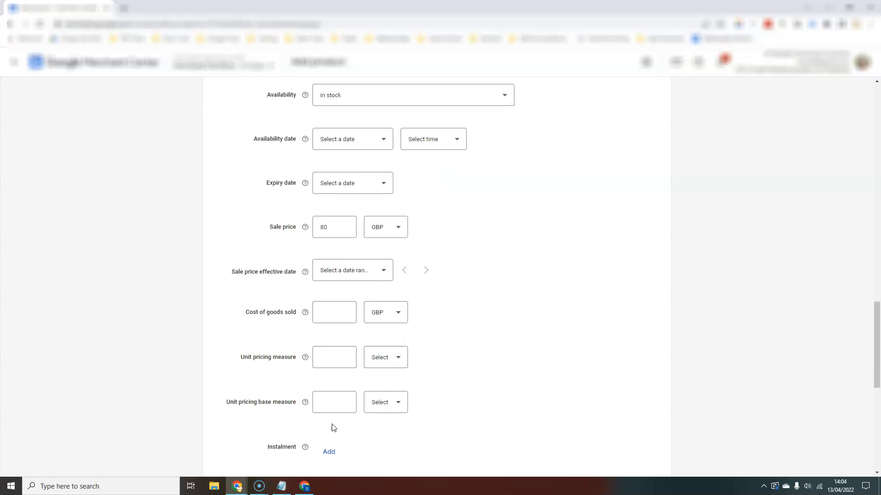
# Switch Detailed product description to its Advanced fields
pyautogui.scroll(-3)
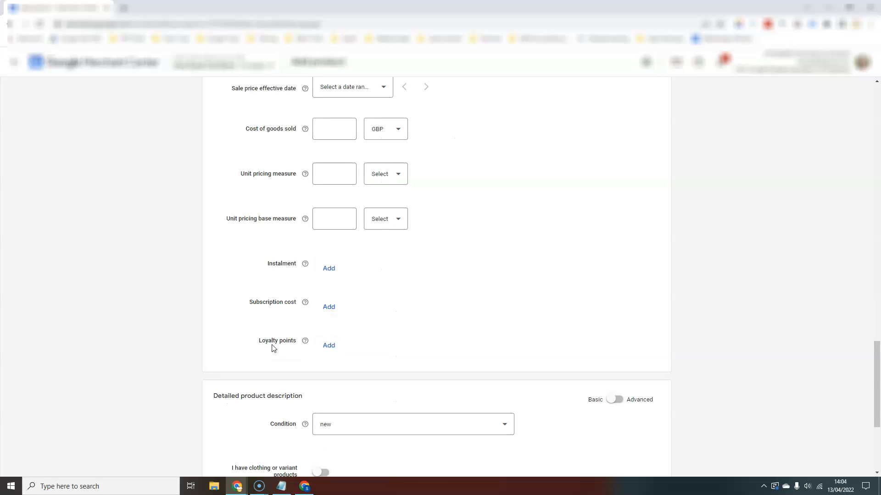
pyautogui.moveTo(410, 298)
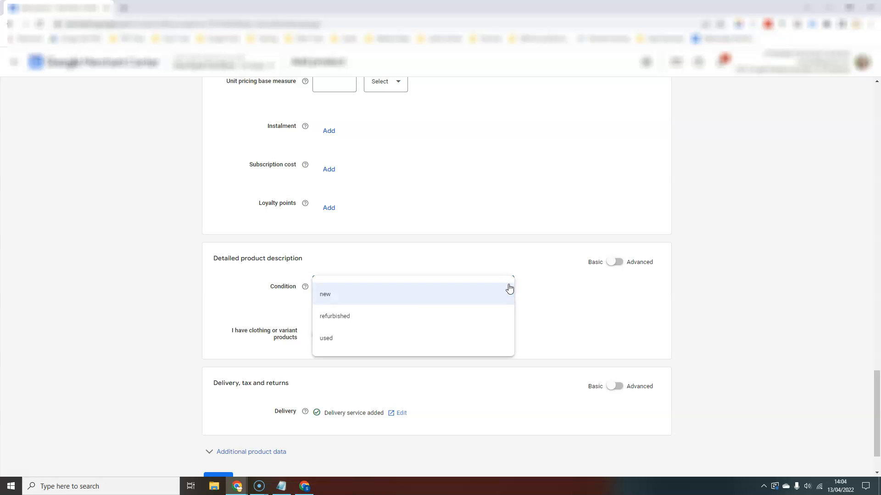
pyautogui.click(324, 294)
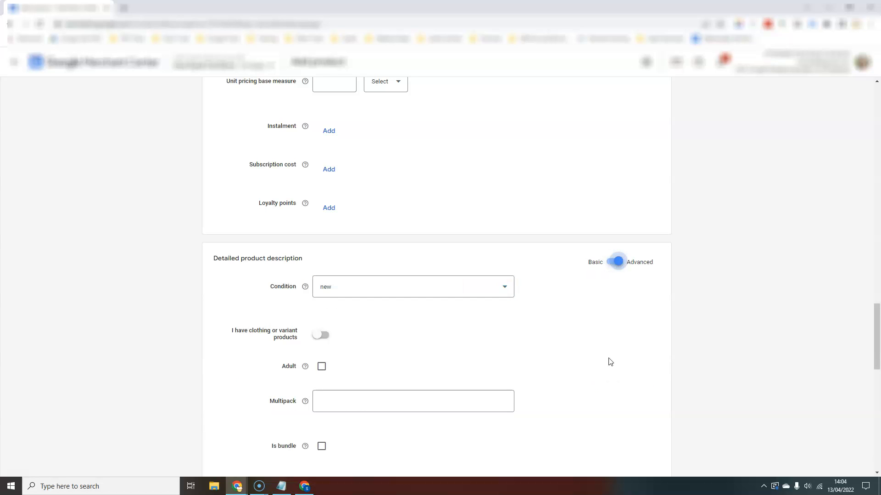
pyautogui.scroll(-3)
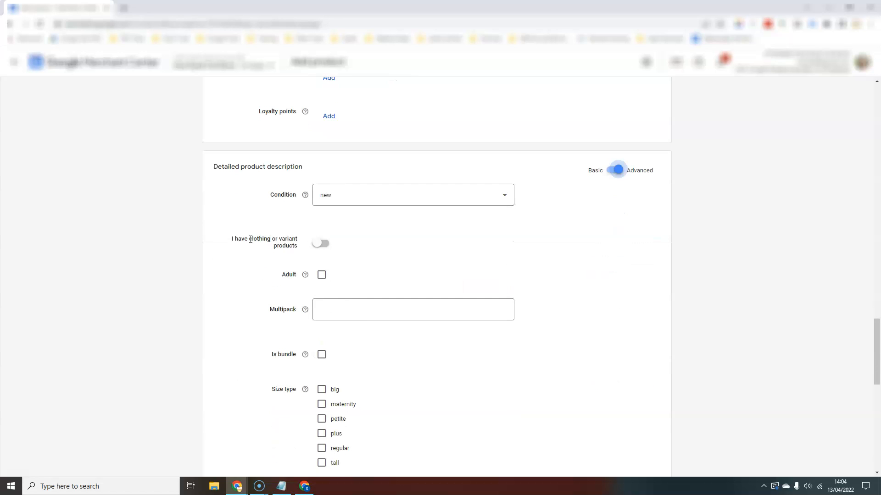
pyautogui.moveTo(321, 243)
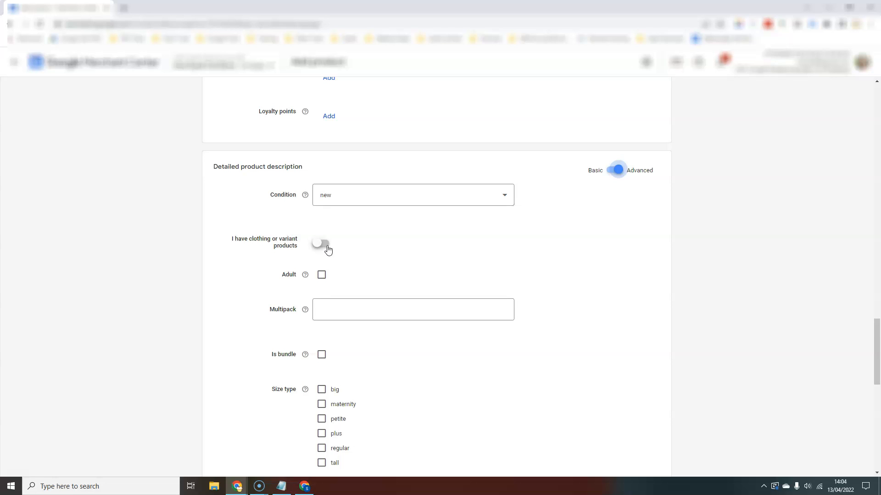
# Enable 'I have clothing or variant products', revealing colour, size, gender and age group fields
pyautogui.click(322, 242)
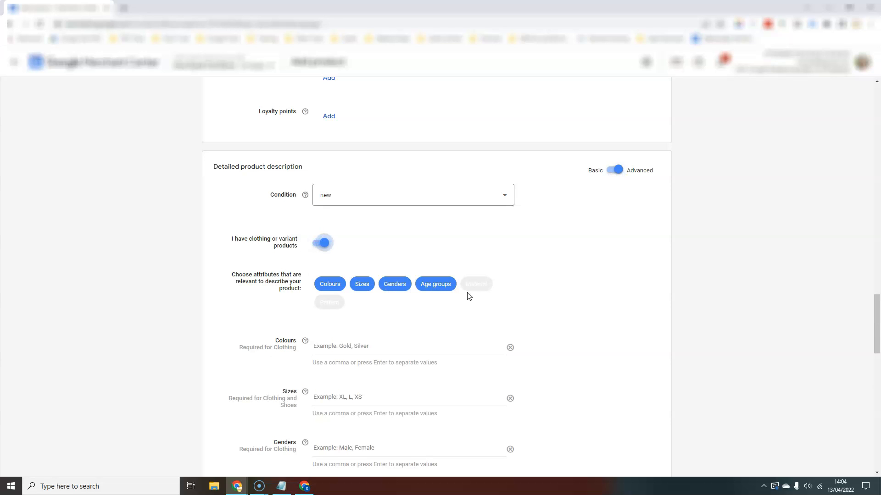
pyautogui.moveTo(435, 291)
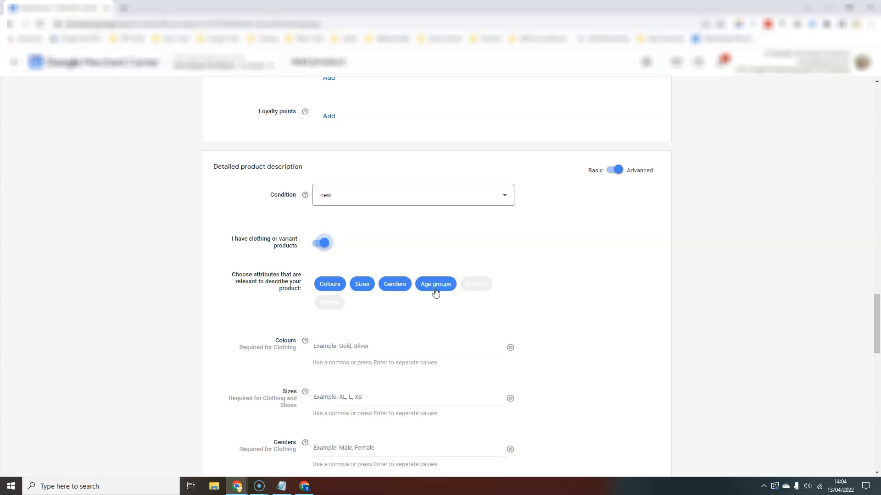
pyautogui.scroll(-3)
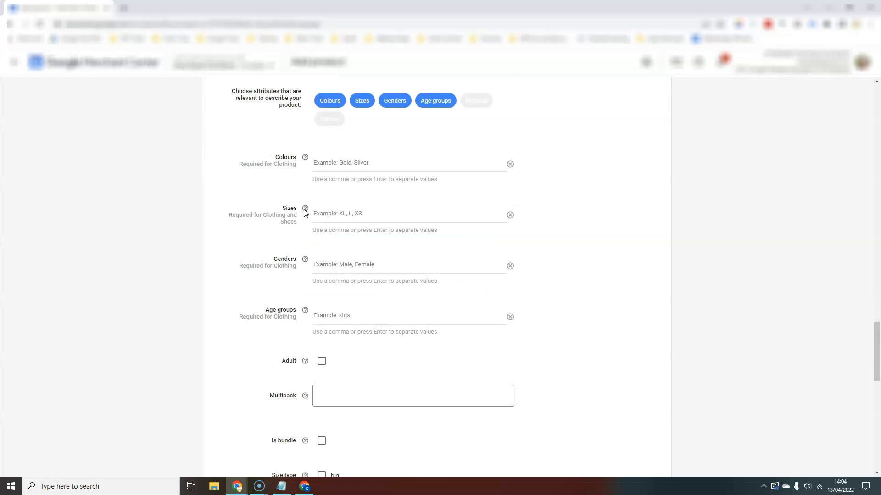
pyautogui.scroll(-3)
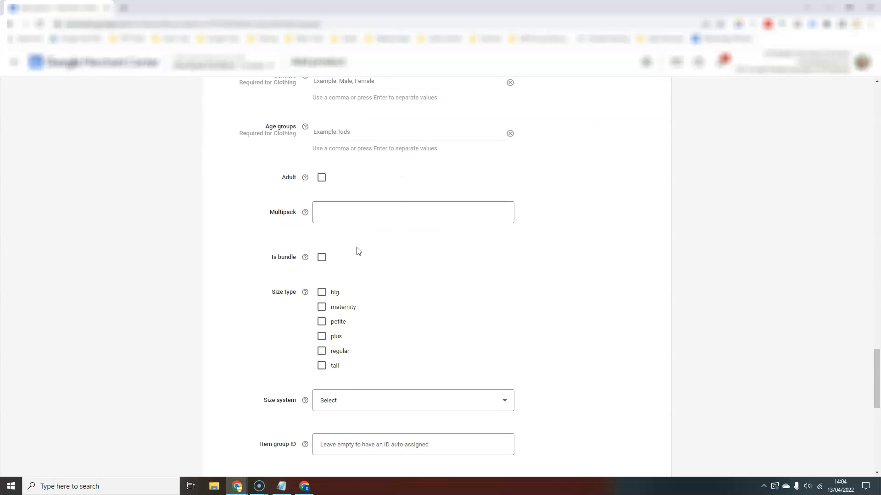
pyautogui.moveTo(395, 321)
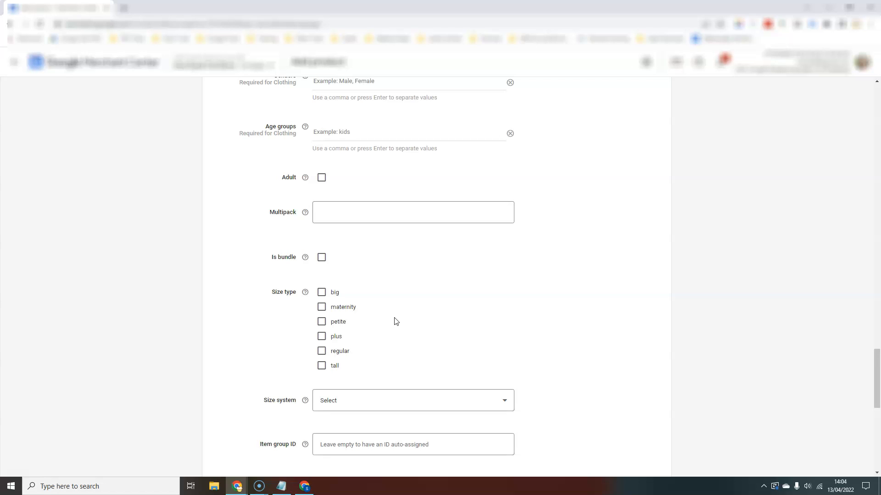
pyautogui.scroll(-3)
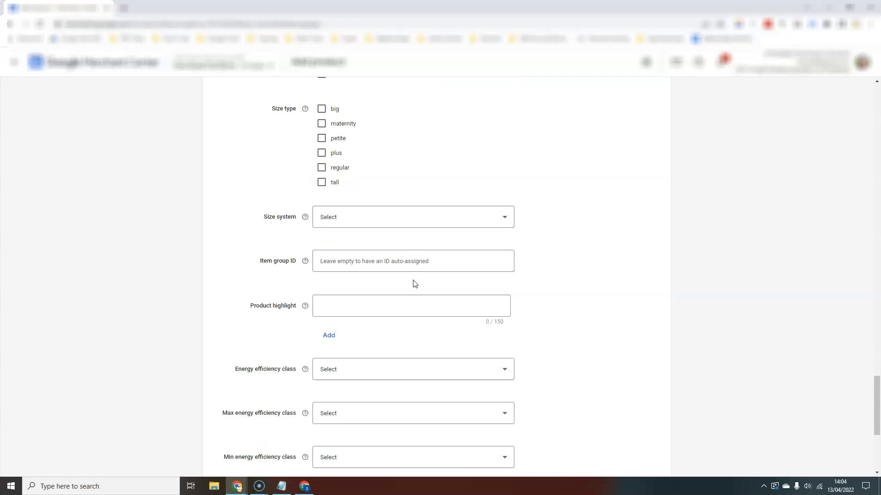
pyautogui.scroll(-3)
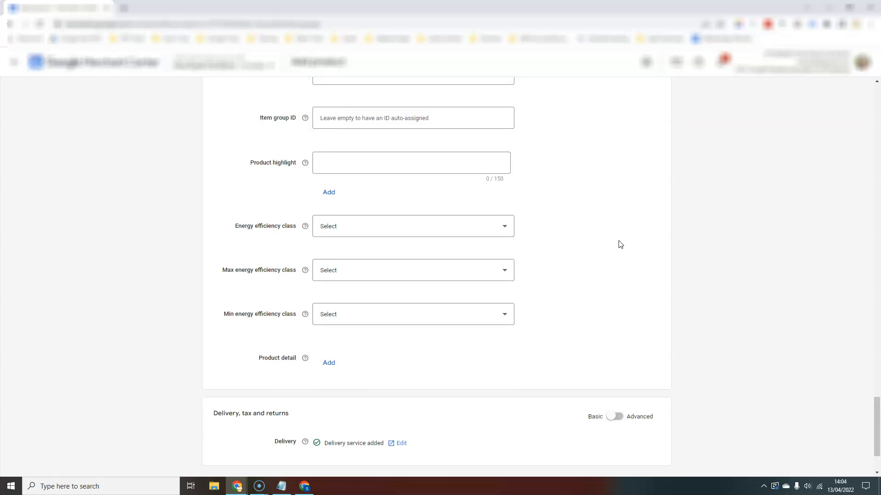
pyautogui.scroll(-3)
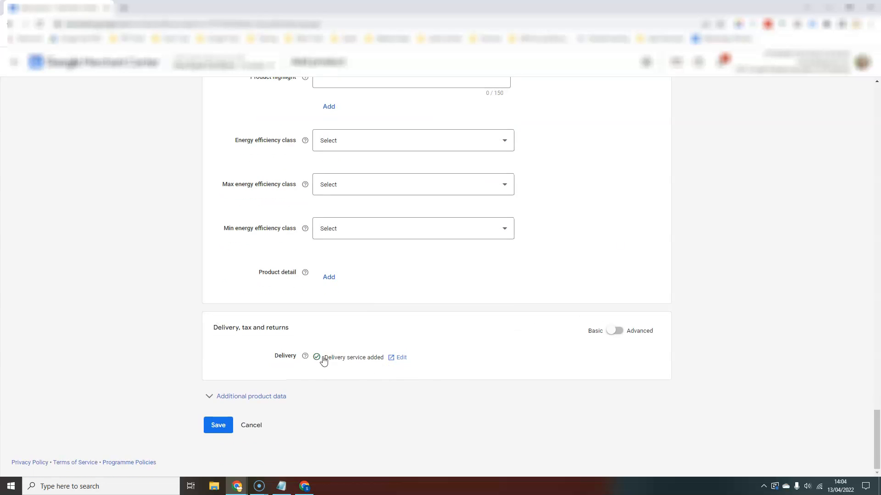
pyautogui.moveTo(304, 357)
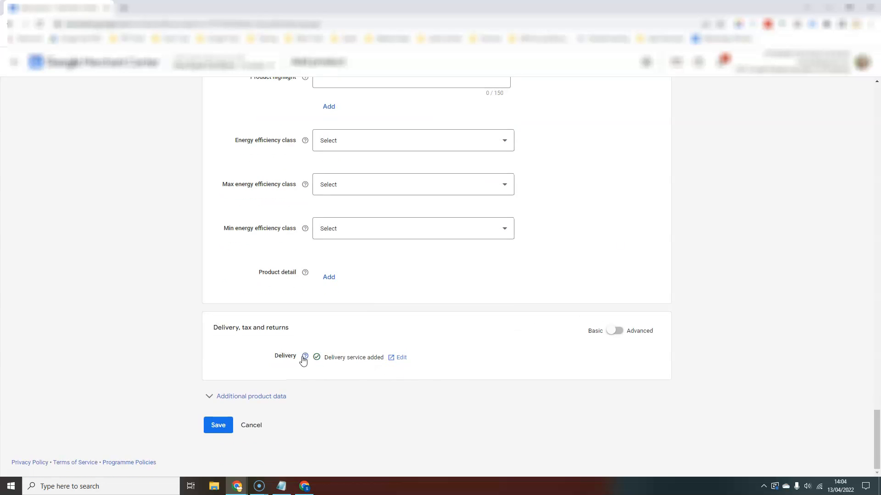
pyautogui.moveTo(690, 336)
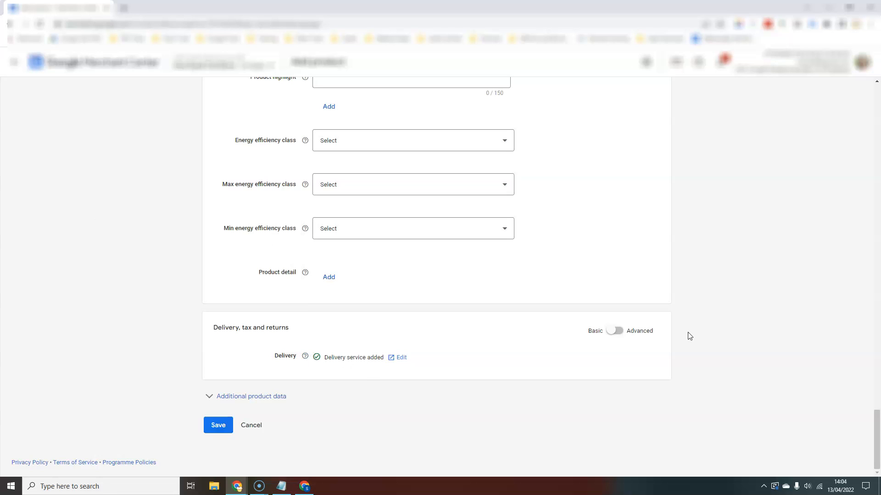
pyautogui.moveTo(653, 94)
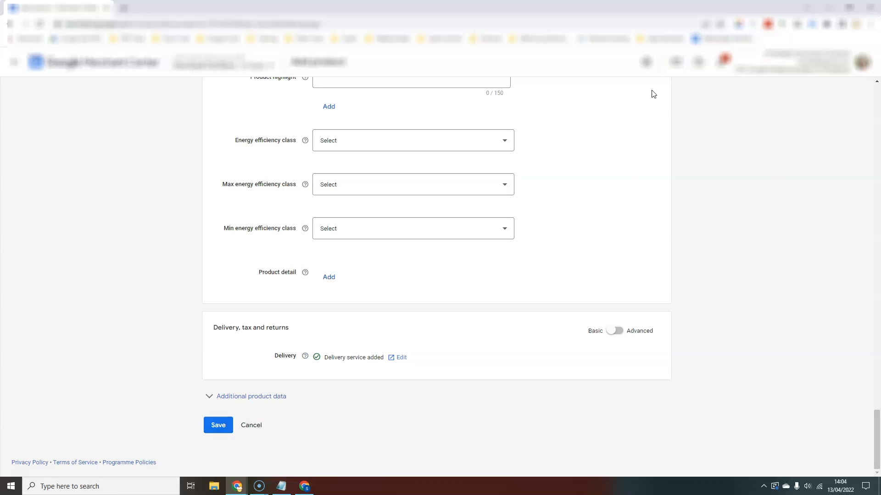
pyautogui.moveTo(645, 62)
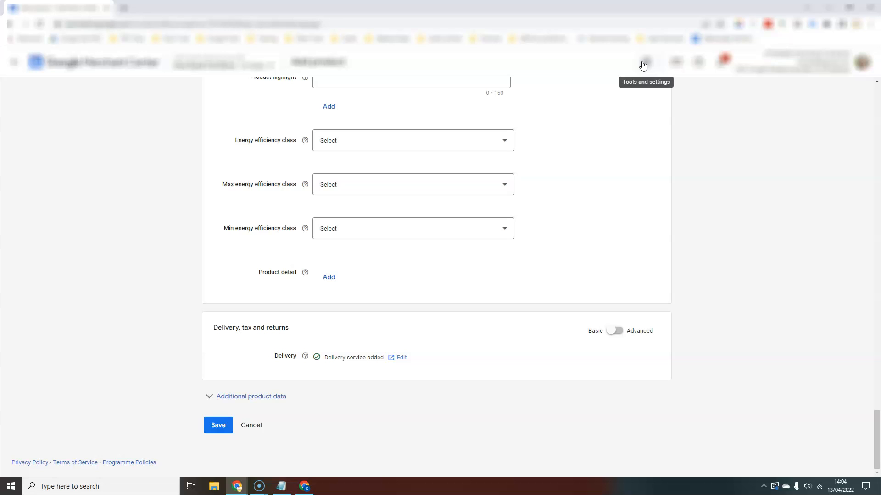
pyautogui.moveTo(645, 66)
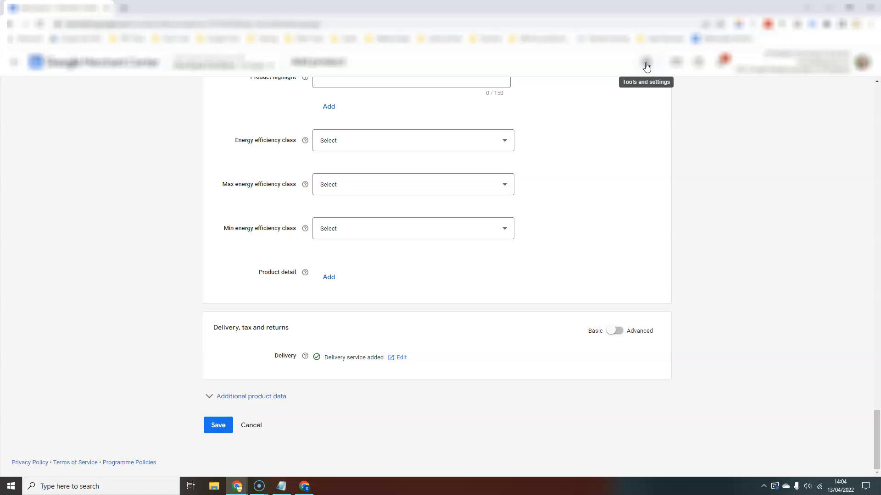
pyautogui.click(614, 331)
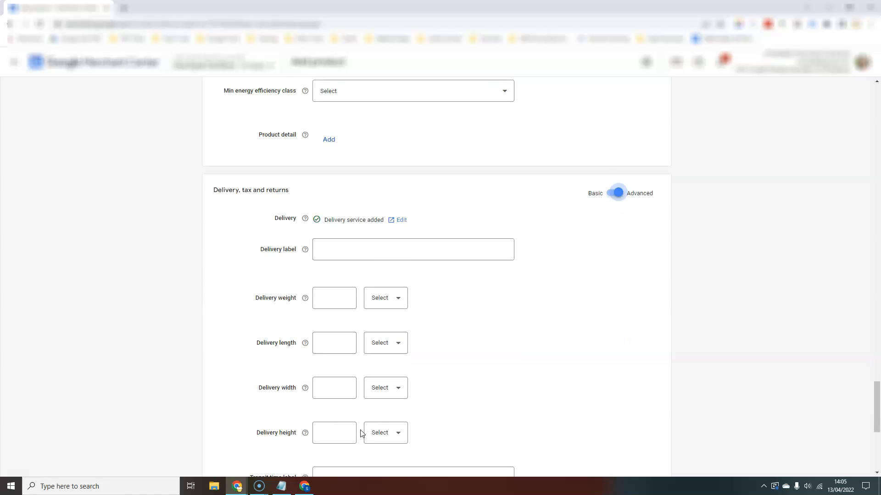
pyautogui.scroll(-3)
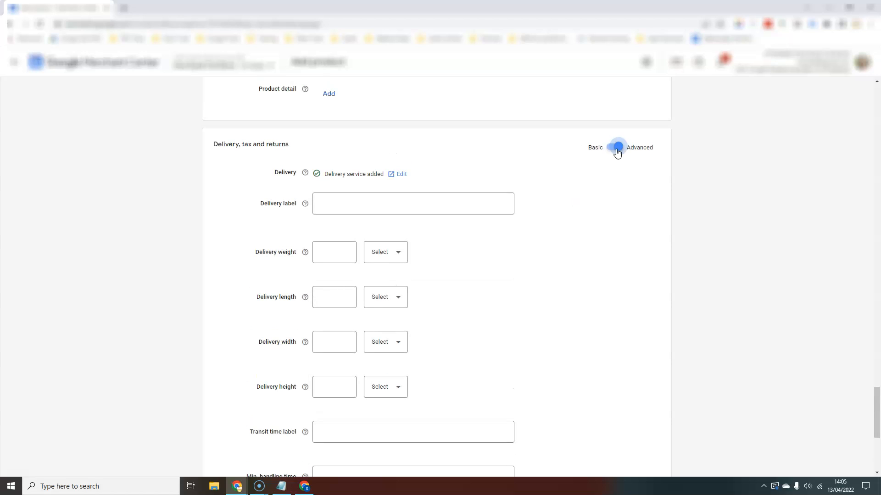
pyautogui.click(617, 146)
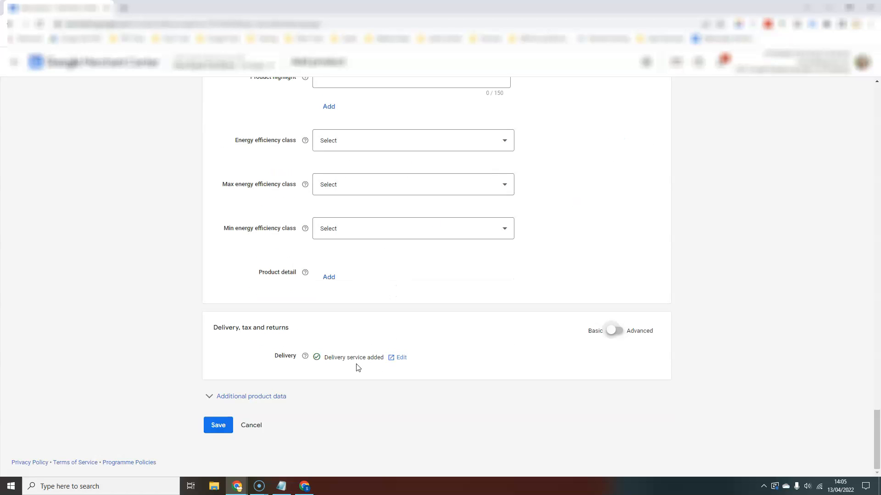
pyautogui.moveTo(713, 75)
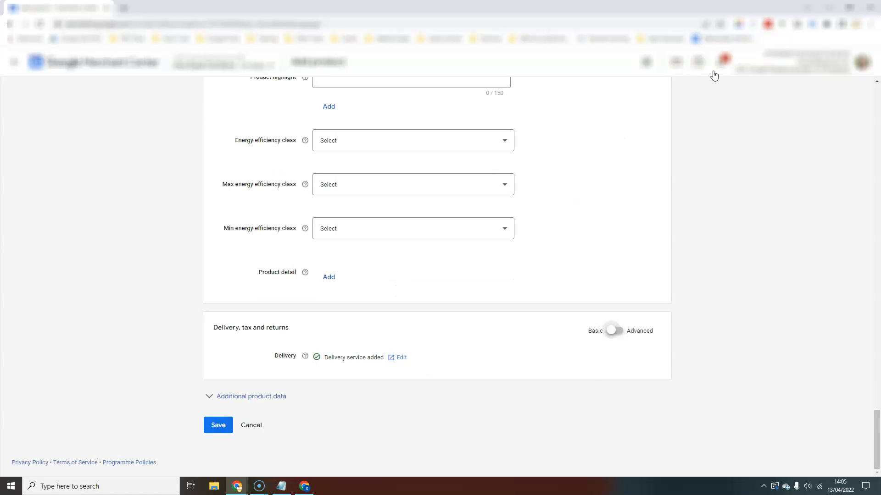
pyautogui.click(251, 396)
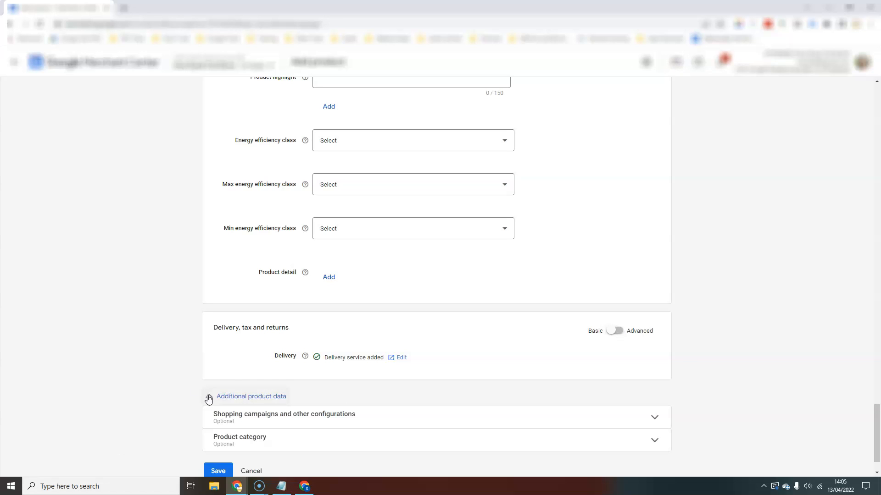
pyautogui.scroll(-3)
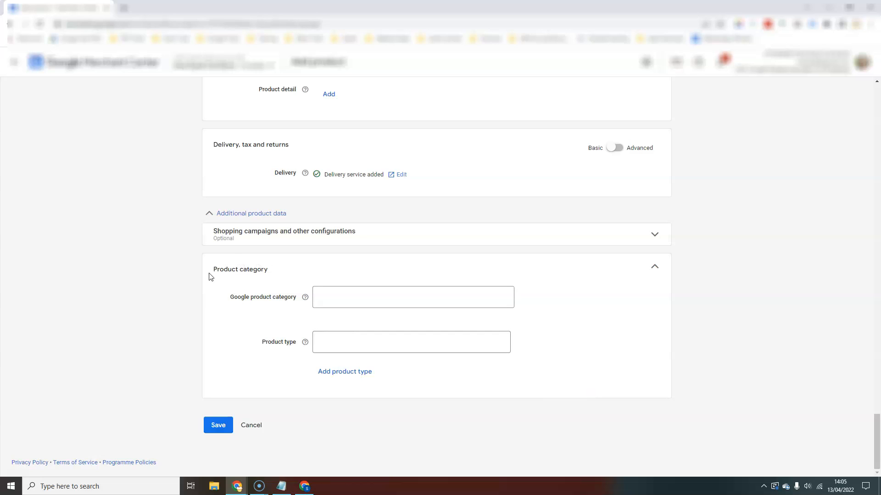
pyautogui.moveTo(345, 372)
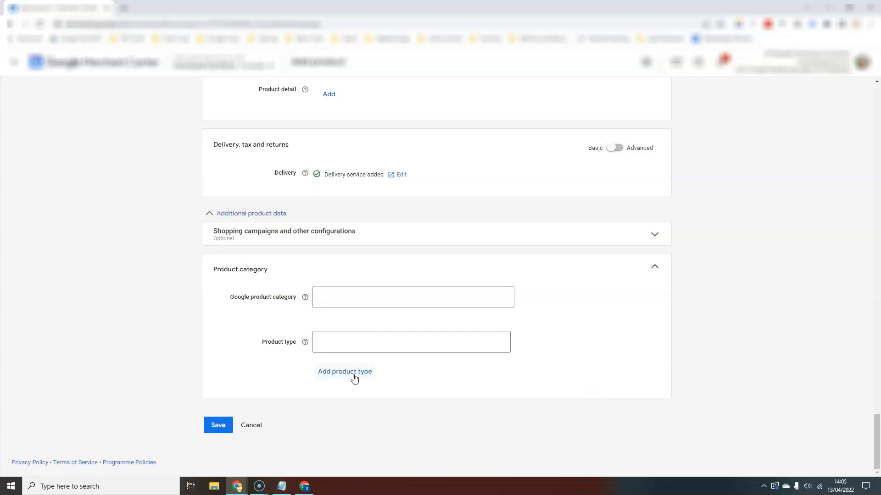
pyautogui.moveTo(370, 371)
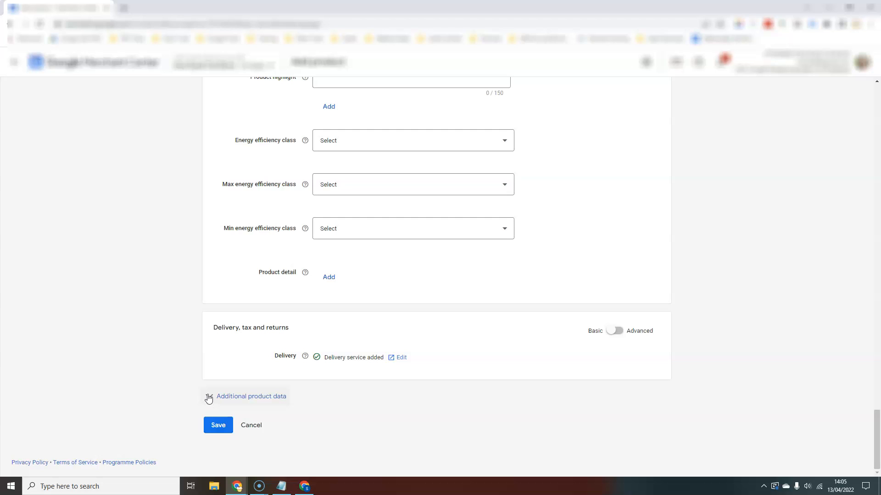
# Expand Shopping campaigns and other configurations and browse the ads redirect, promotion ID and custom label fields
pyautogui.click(251, 396)
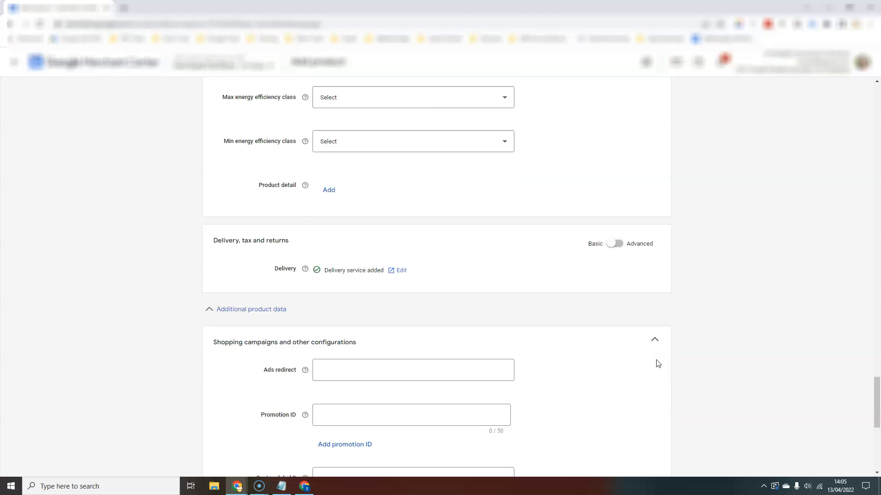
pyautogui.scroll(-3)
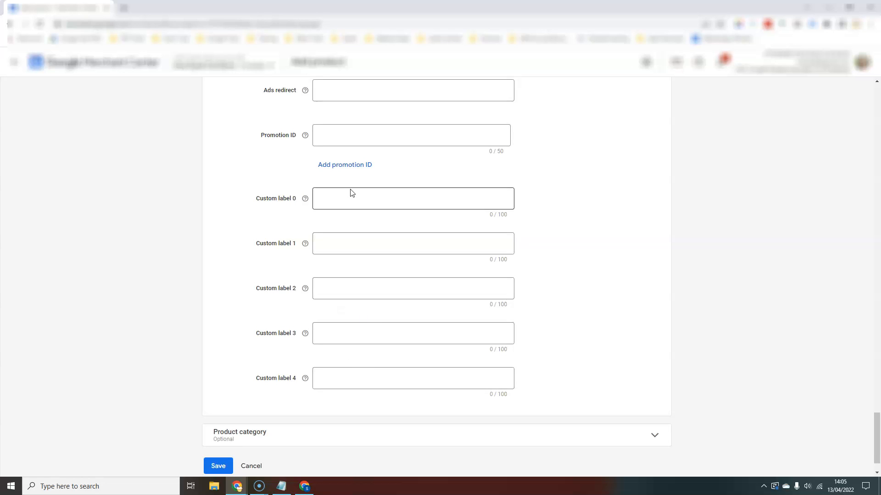
pyautogui.click(410, 135)
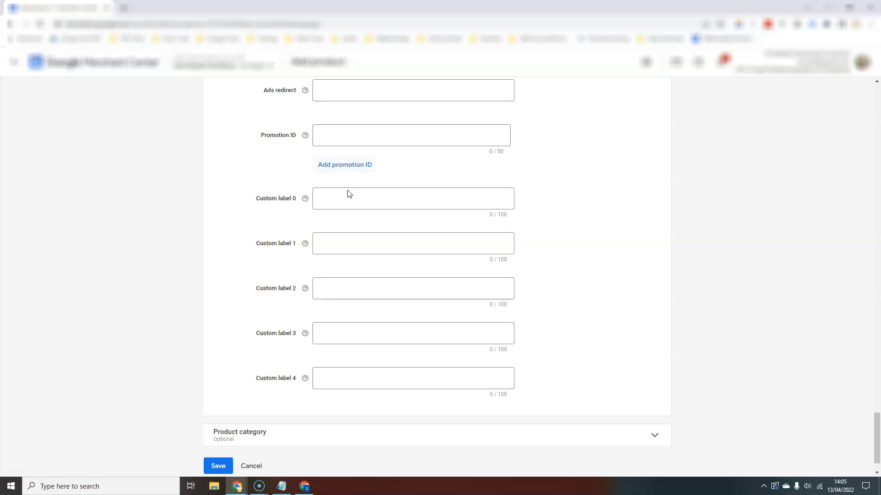
pyautogui.scroll(3)
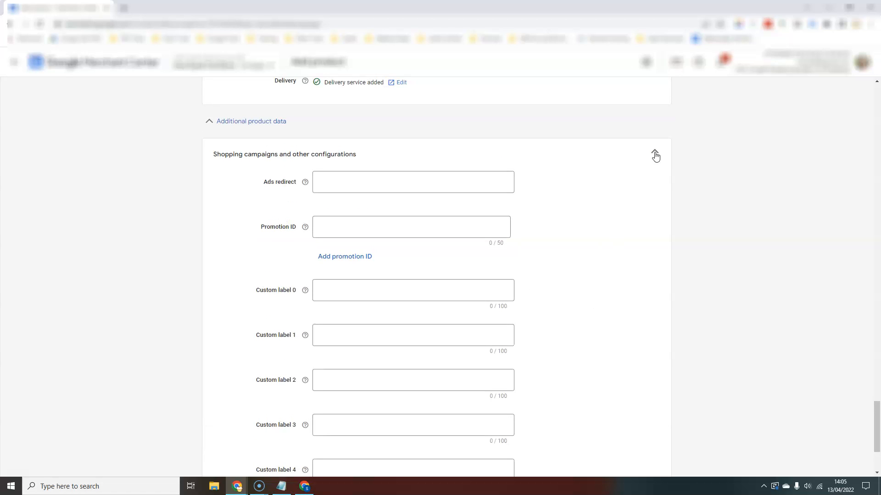
# Collapse Shopping campaigns and show the help tooltip for Google product category
pyautogui.click(654, 155)
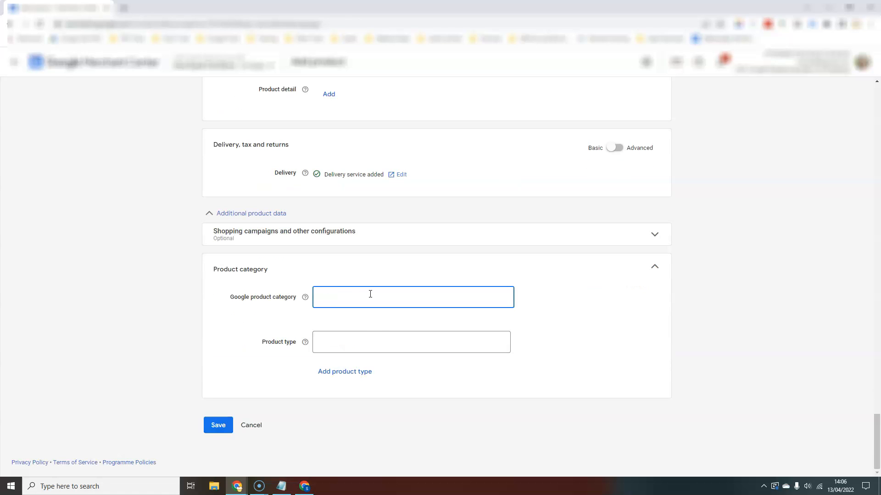
pyautogui.click(413, 296)
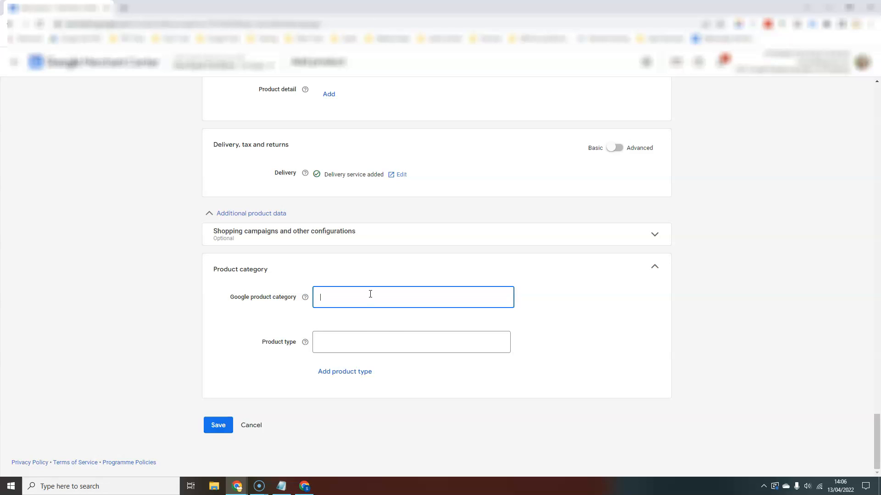
pyautogui.click(304, 297)
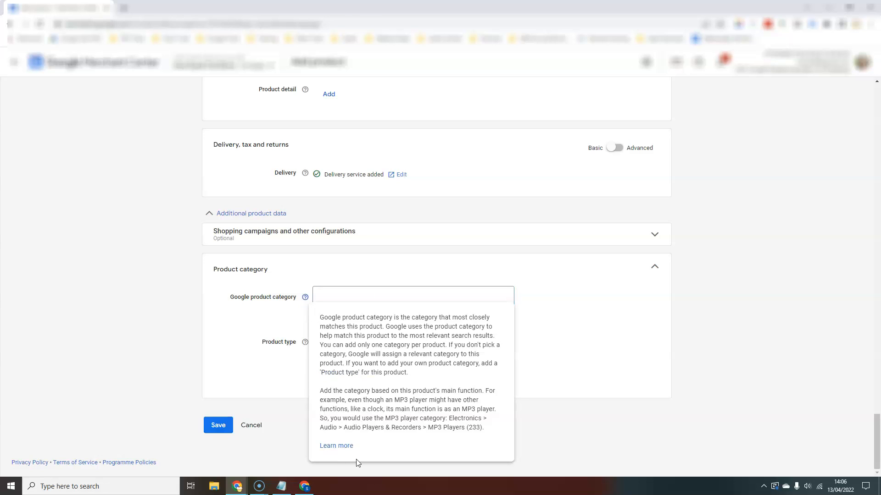
pyautogui.moveTo(337, 446)
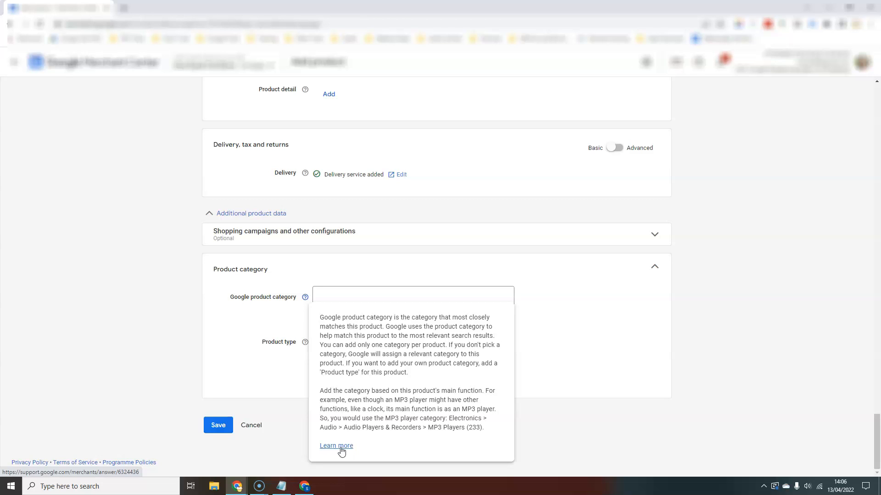
# Read through the Google product category help article and return to the form
pyautogui.click(336, 446)
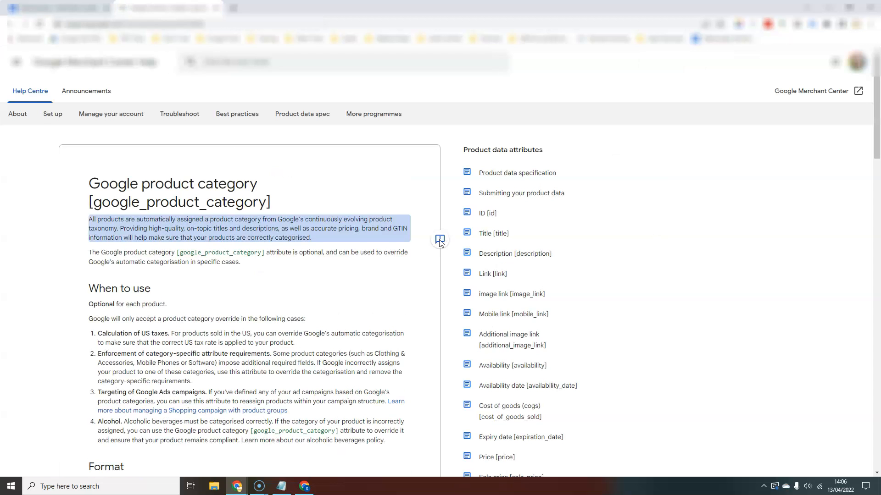
pyautogui.scroll(-3)
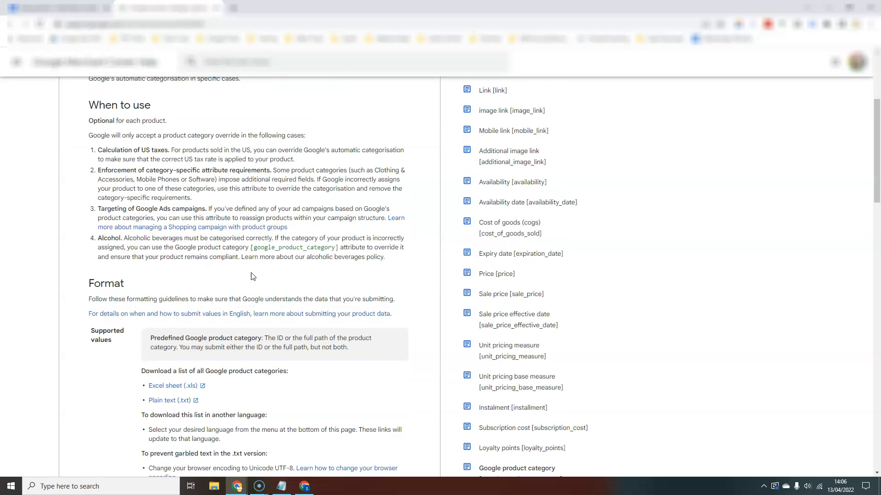
pyautogui.moveTo(170, 386)
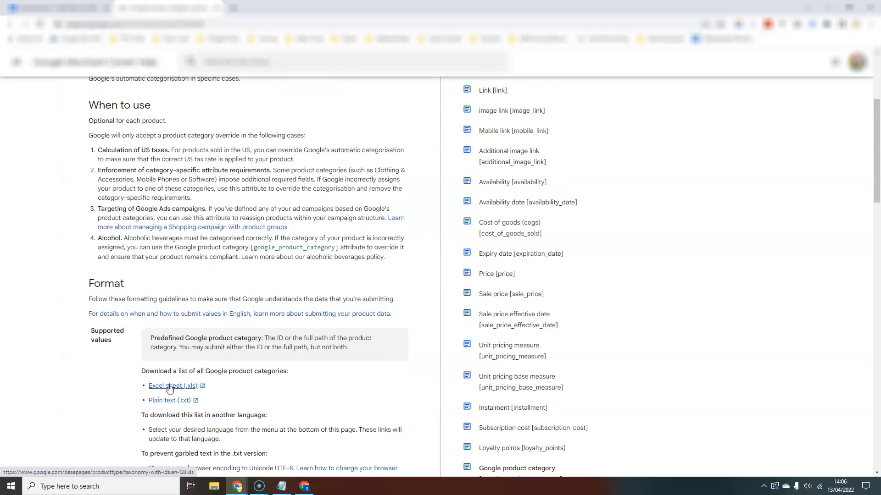
pyautogui.moveTo(184, 392)
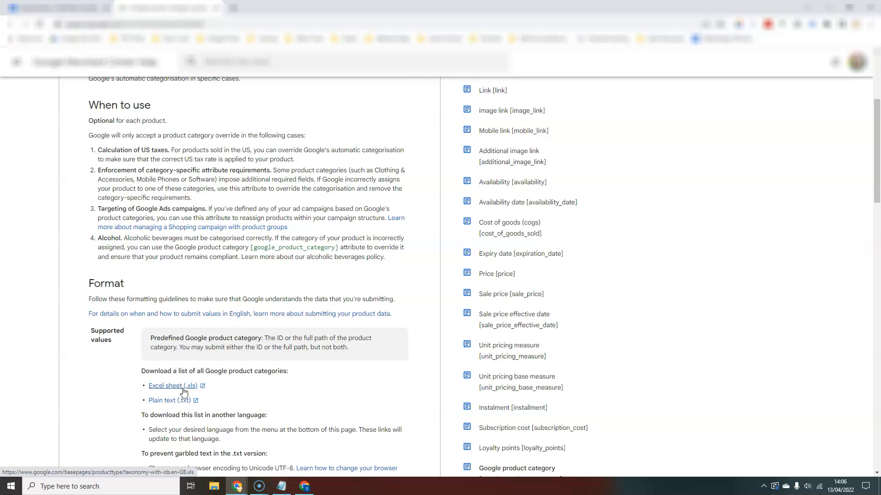
pyautogui.scroll(-3)
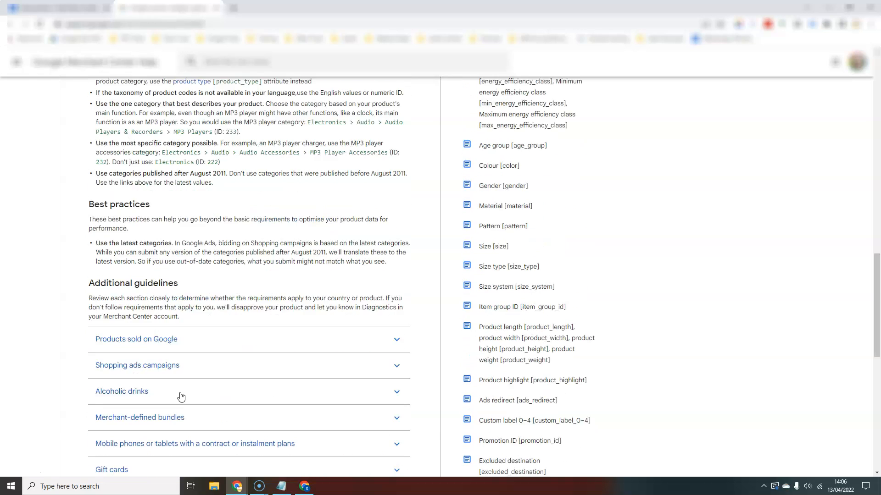
pyautogui.scroll(-3)
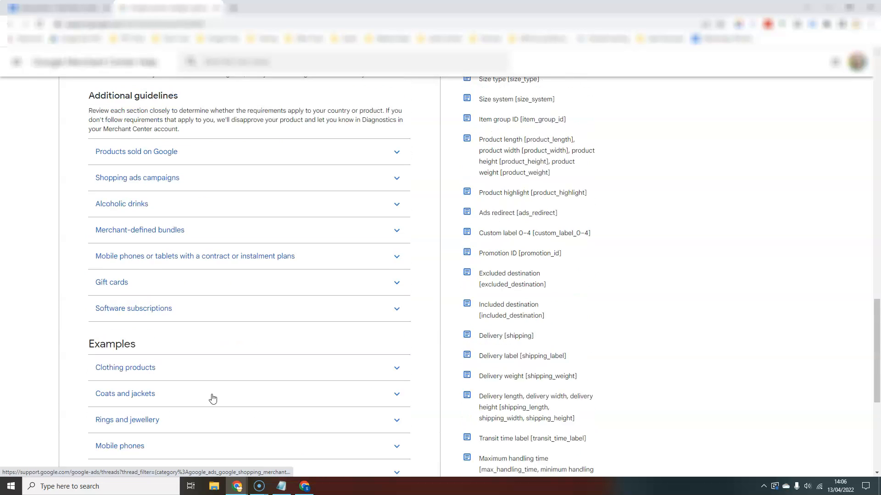
pyautogui.scroll(3)
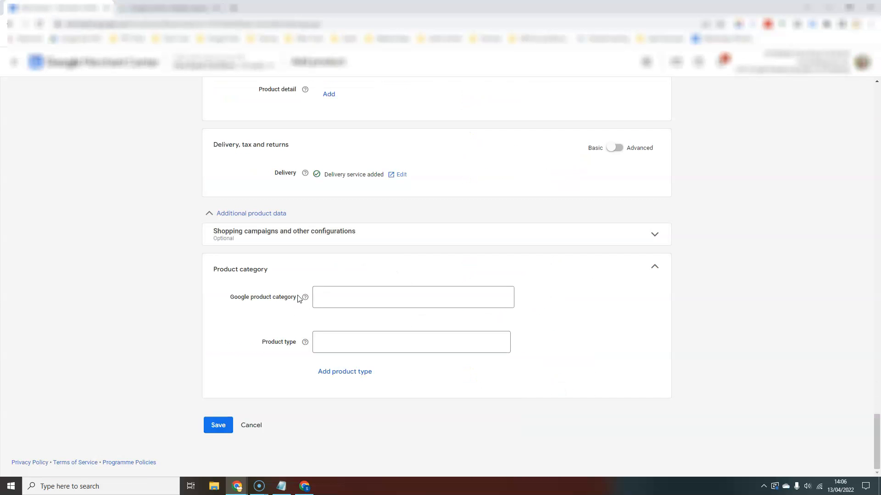
# Focus the Product type field and scroll the form back to the top
pyautogui.click(411, 342)
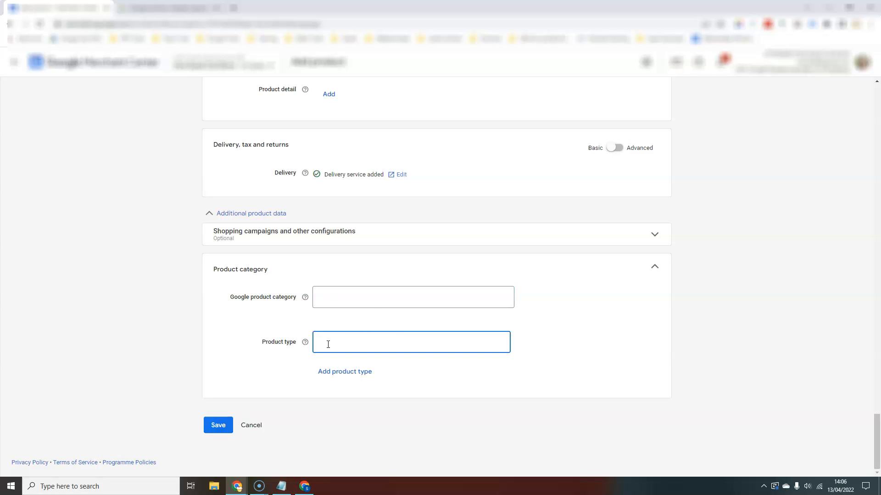
pyautogui.moveTo(252, 424)
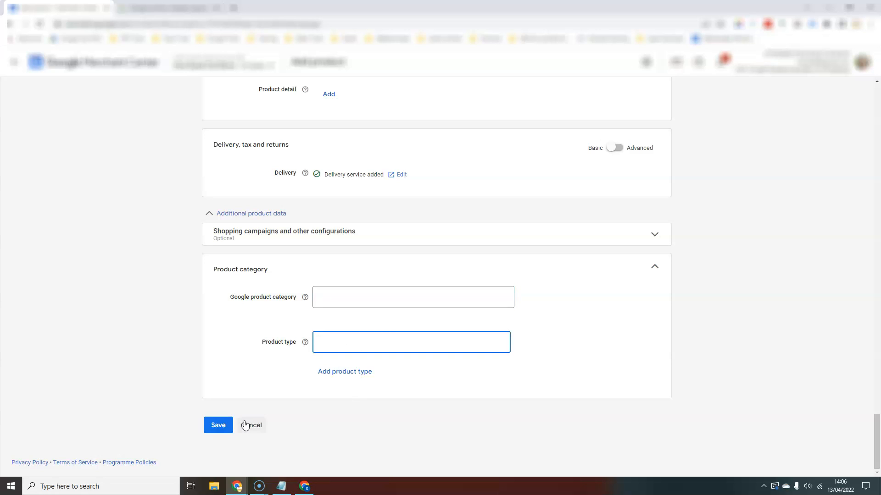
pyautogui.moveTo(525, 435)
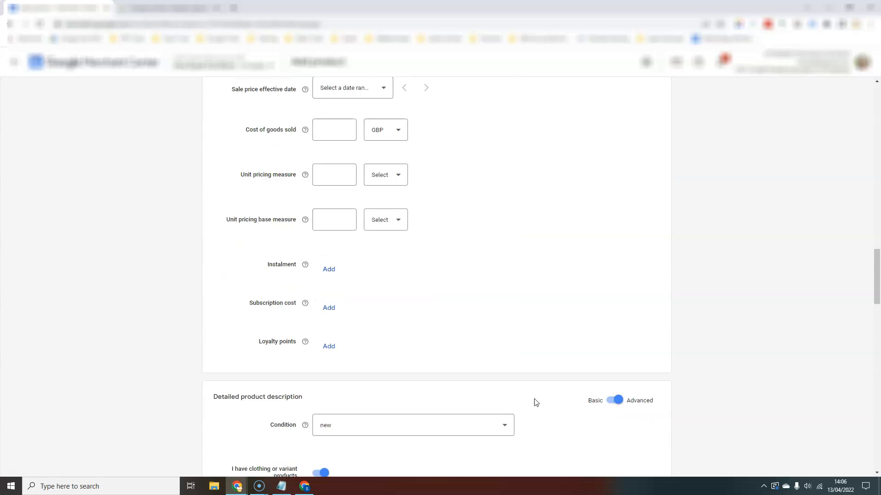
pyautogui.scroll(3)
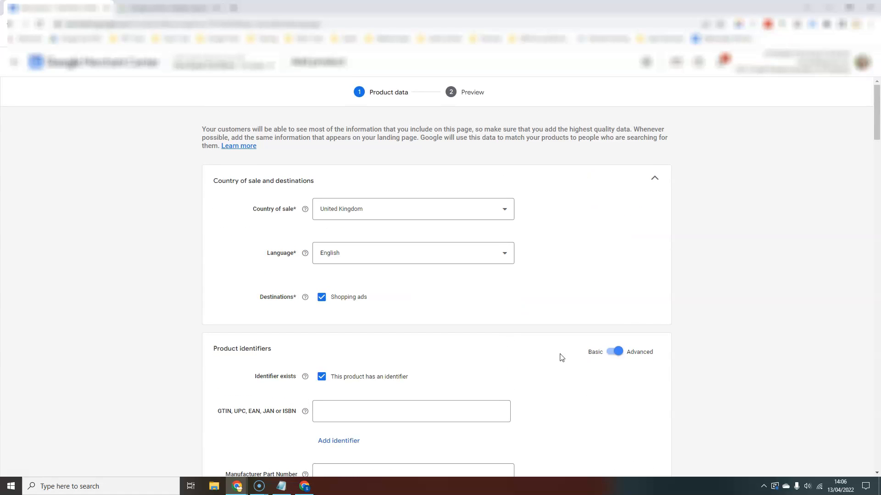
pyautogui.moveTo(602, 234)
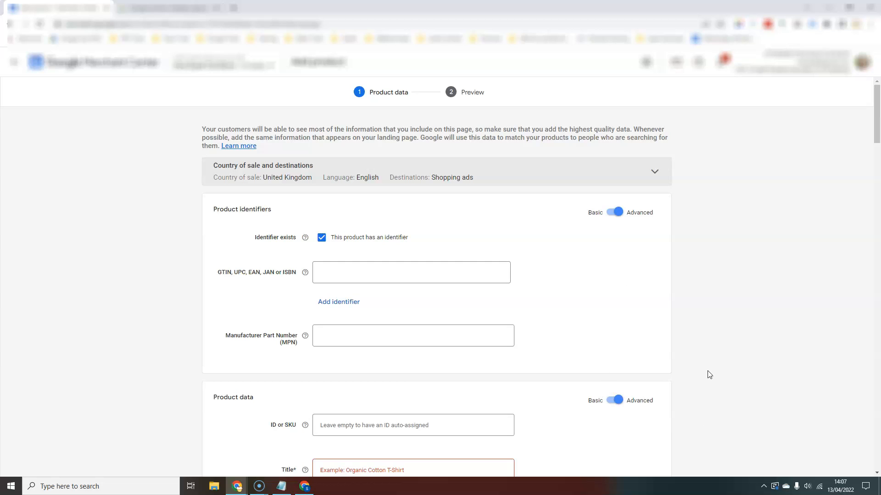
pyautogui.scroll(-3)
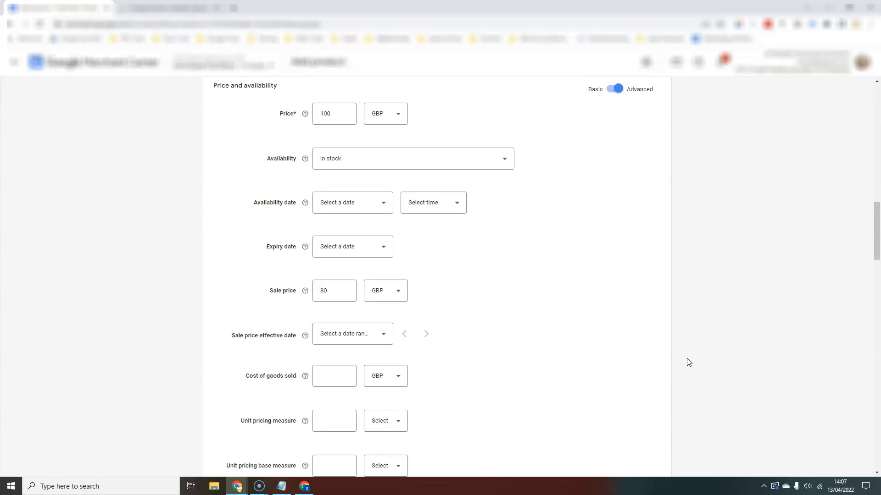
pyautogui.scroll(3)
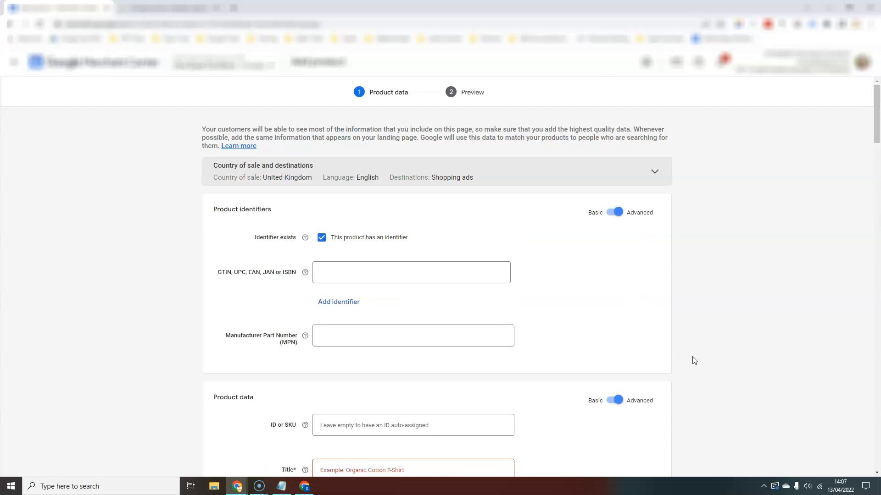
pyautogui.moveTo(12, 61)
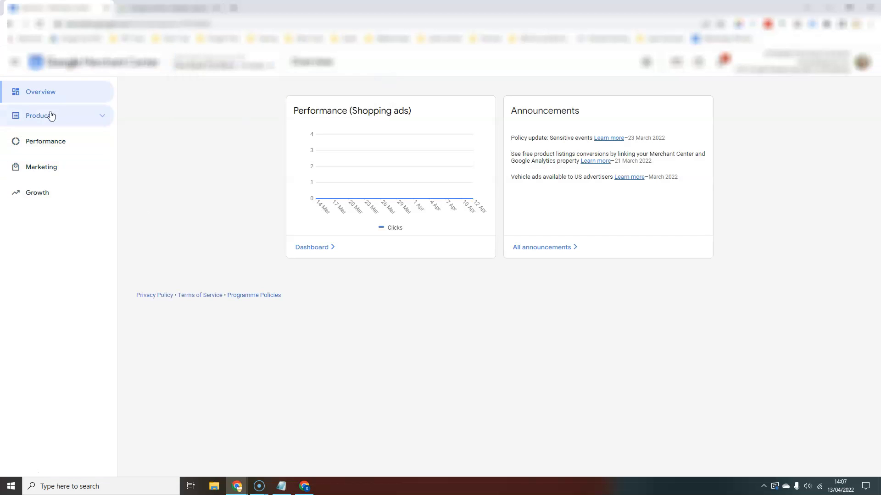
# Go from Products to the Feeds overview, then show the All products list of 250 items
pyautogui.click(39, 115)
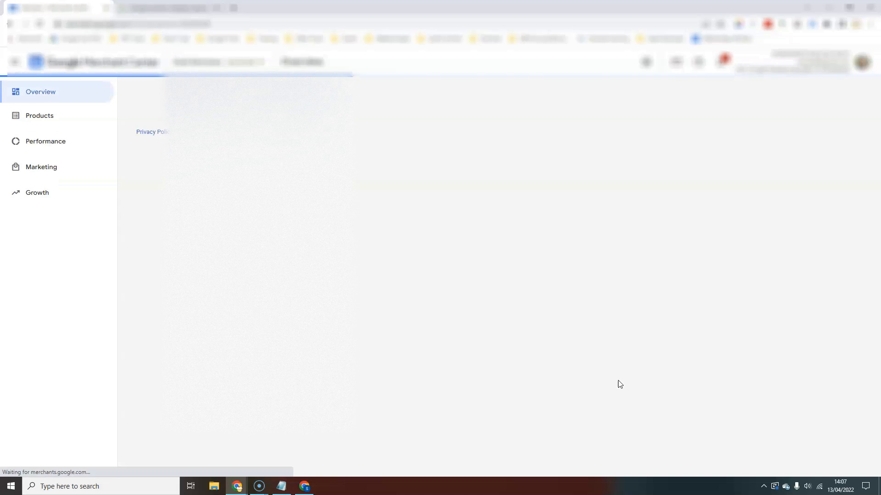
pyautogui.click(39, 115)
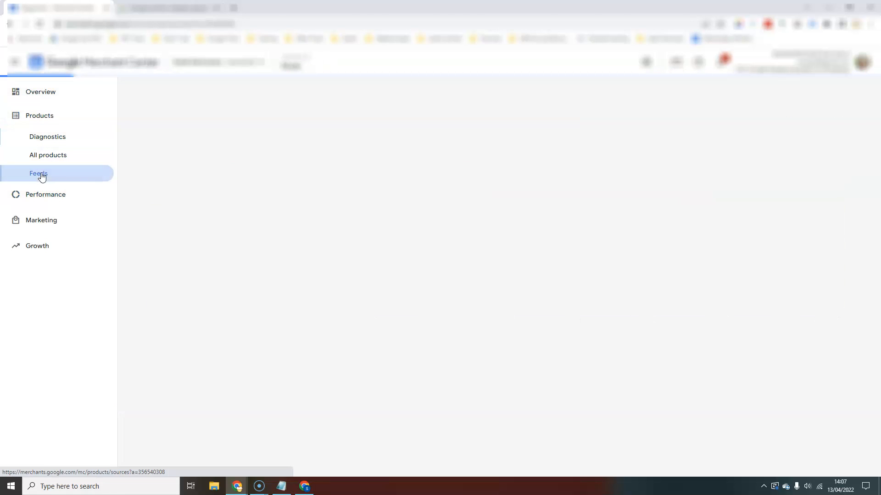
pyautogui.click(38, 174)
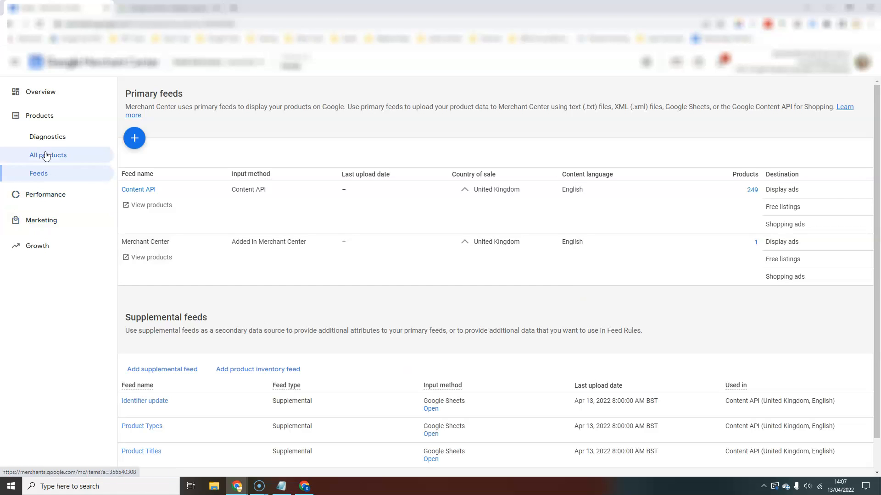
pyautogui.click(48, 155)
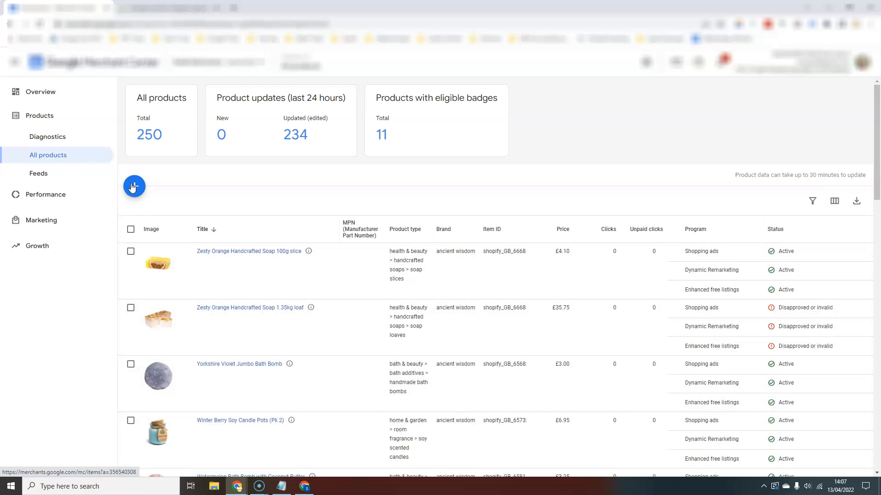
pyautogui.click(134, 186)
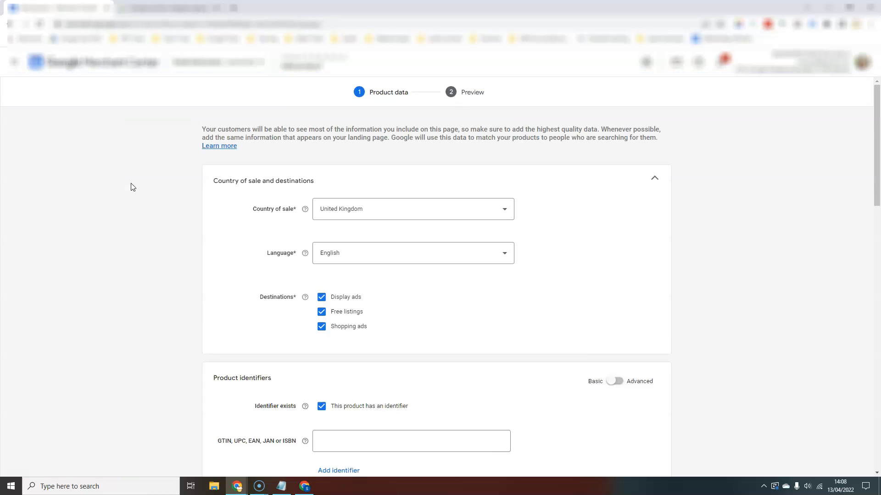
pyautogui.scroll(-3)
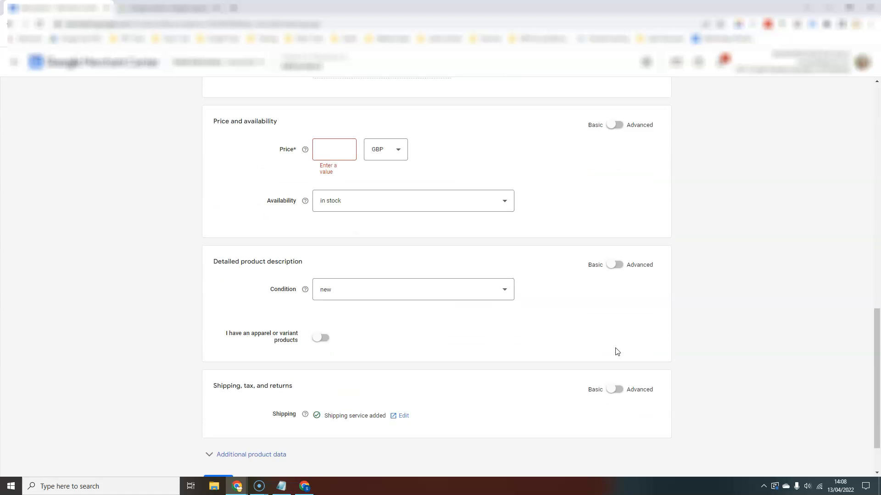
pyautogui.scroll(3)
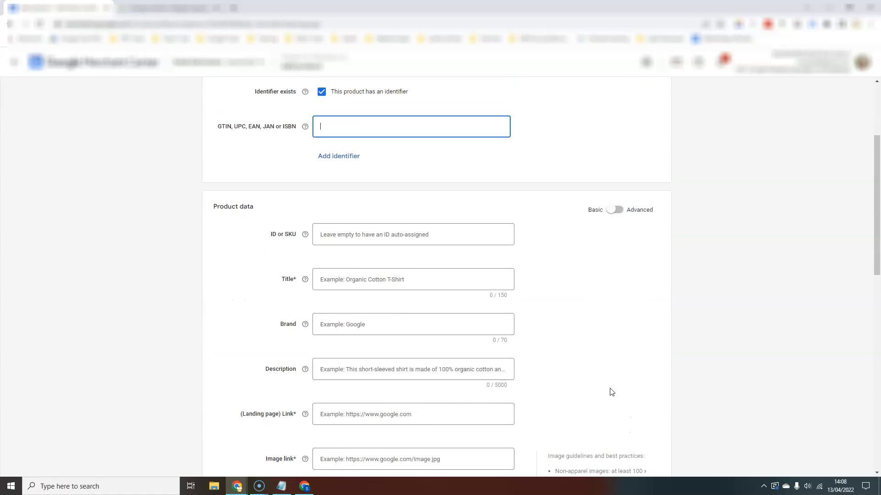
pyautogui.scroll(-3)
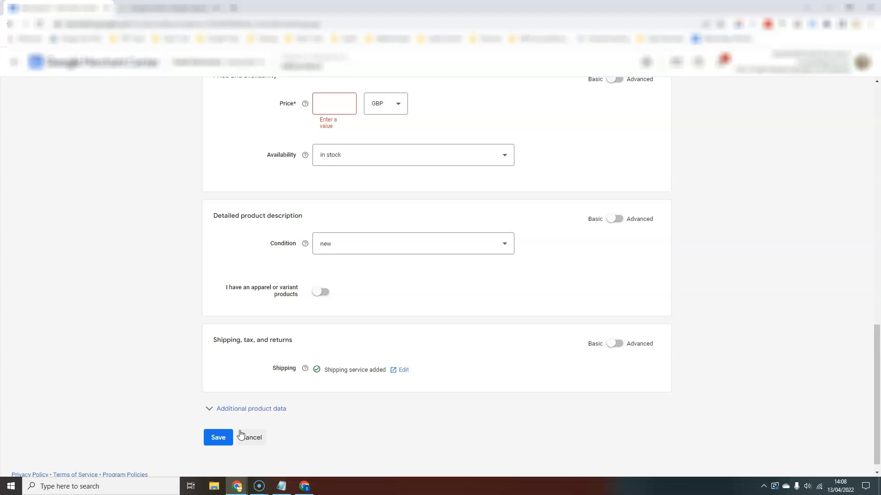
pyautogui.click(252, 437)
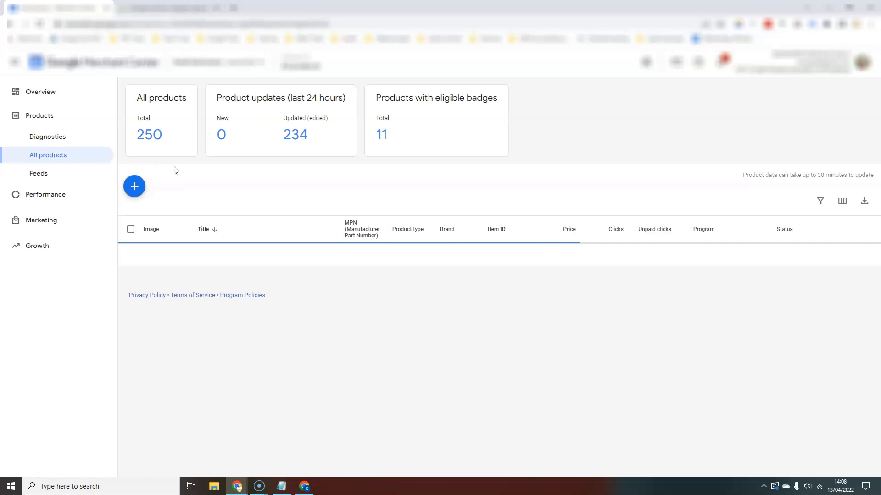
pyautogui.scroll(-3)
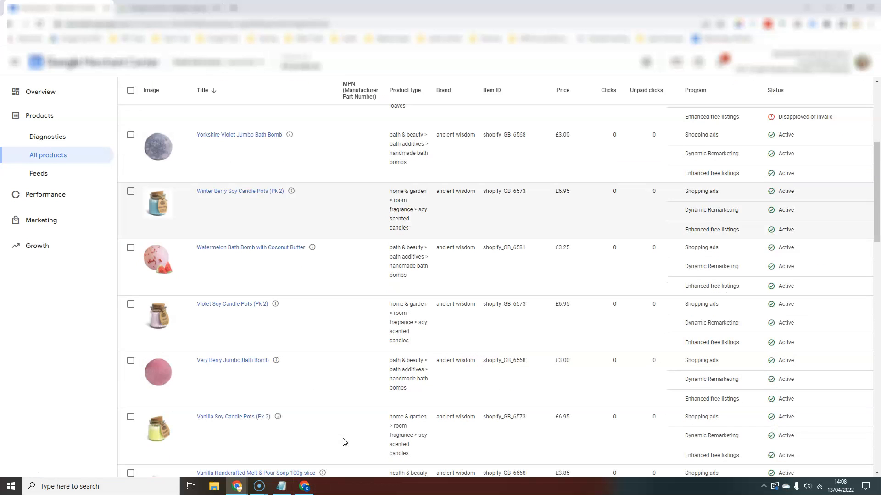
pyautogui.moveTo(315, 434)
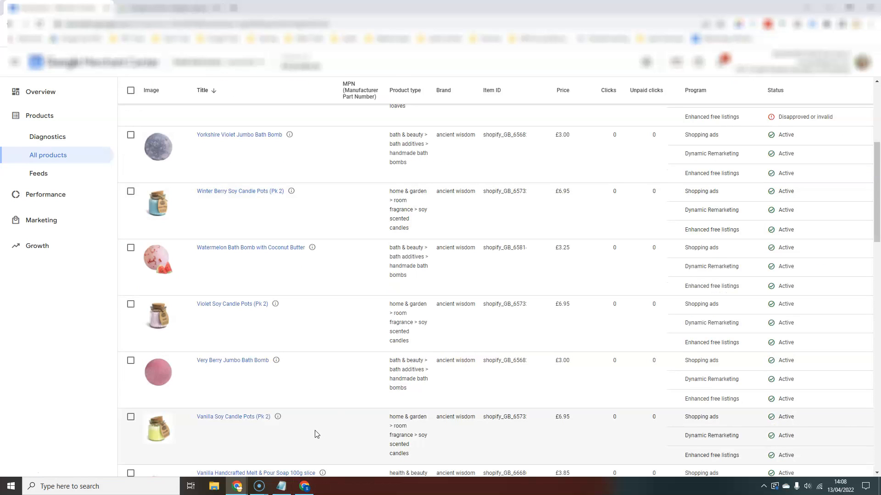
pyautogui.scroll(3)
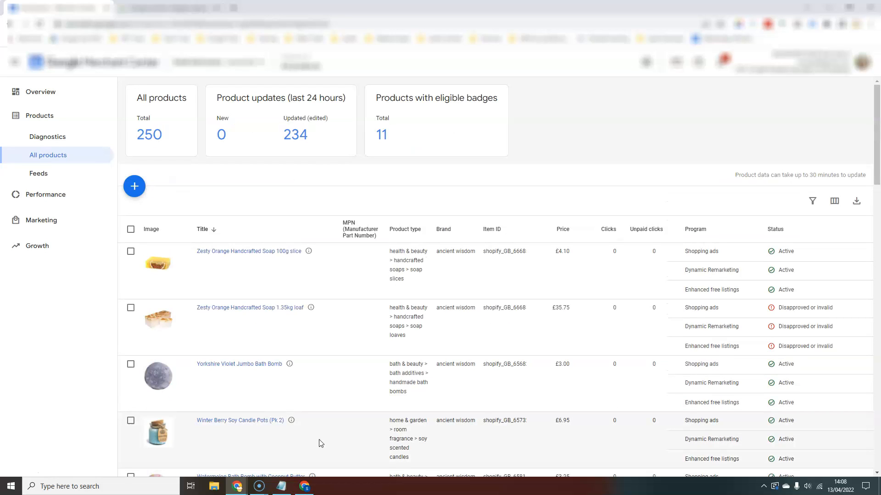
pyautogui.moveTo(314, 317)
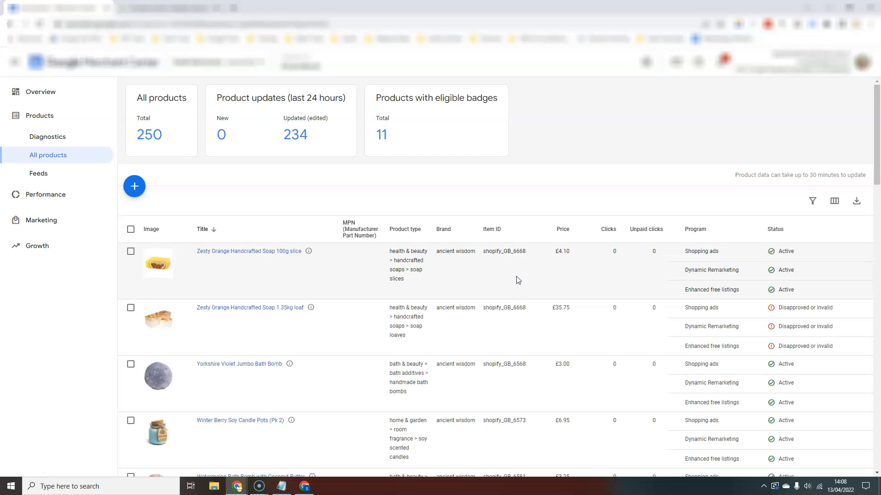
pyautogui.moveTo(315, 197)
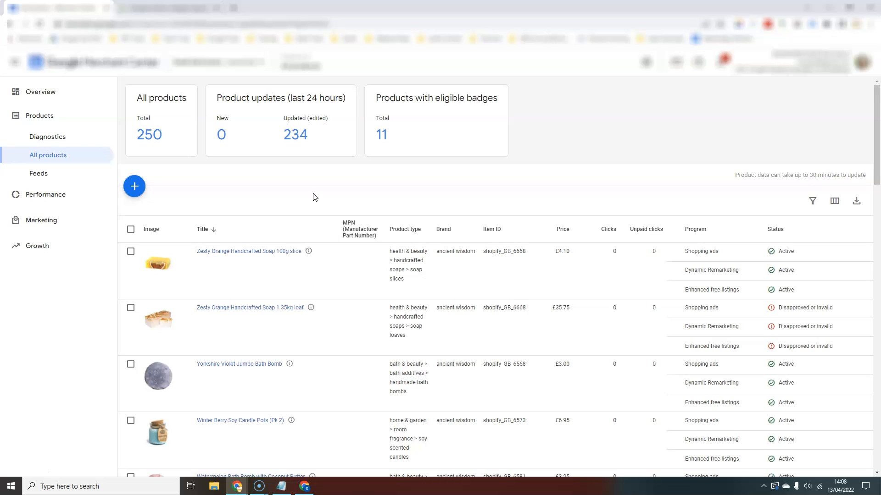
pyautogui.moveTo(306, 210)
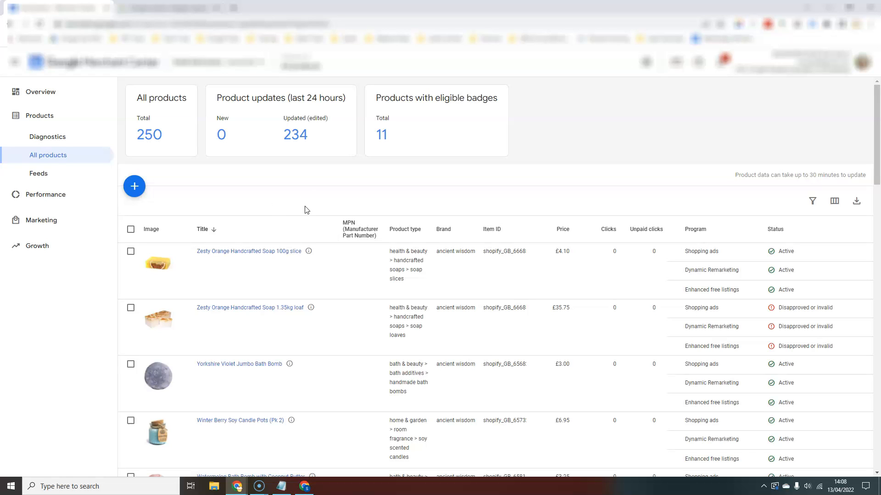